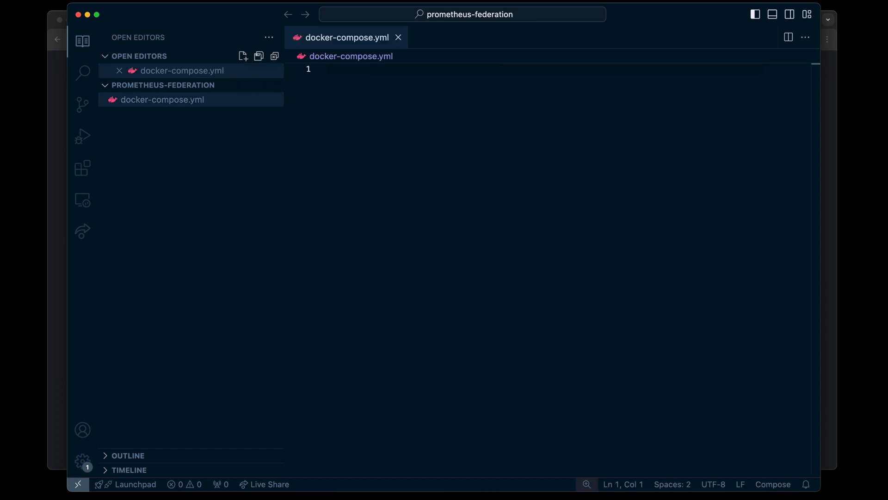
Start docker-compose.yml with version '3.7' and a services block, then create a new project folder.
{"action": "type", "text": "version: '3.7'\\n\\nservices:\\n"}
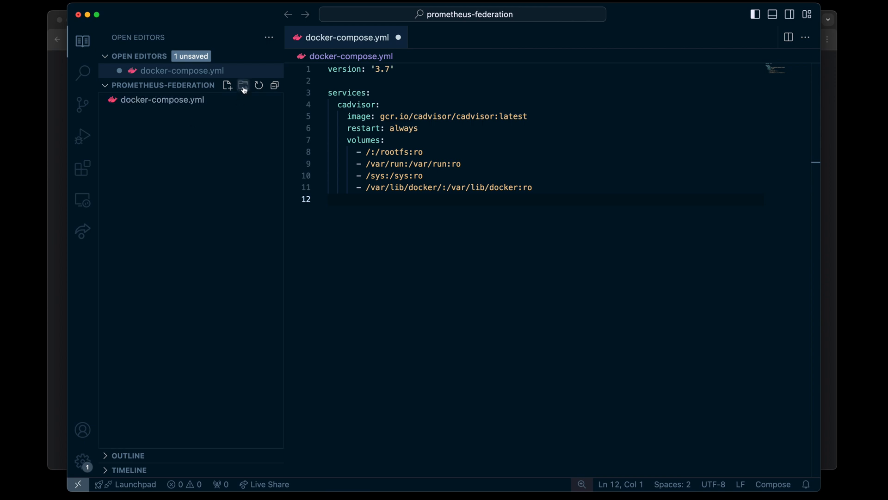
{"action": "left_click", "coordinate": [243, 86]}
{"action": "type", "text": "prometheus"}
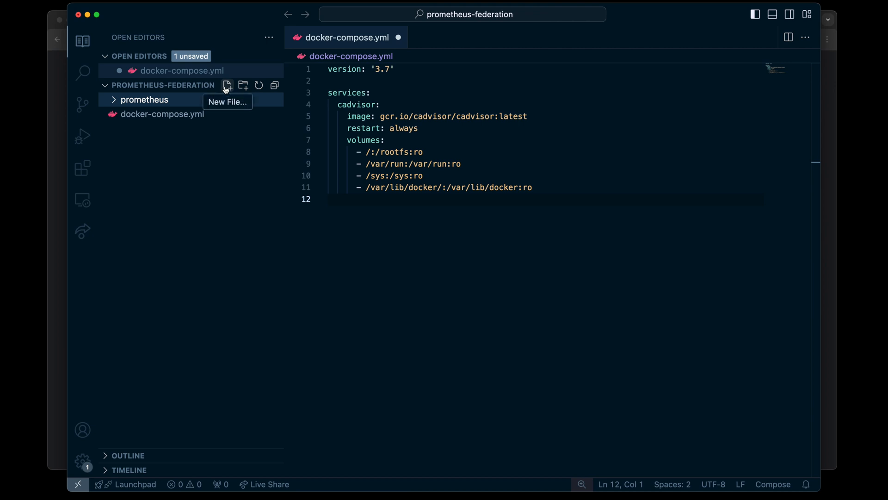
Create a new file named prometheus-with-cadvisor-metrics.yml inside the prometheus folder.
{"action": "left_click", "coordinate": [228, 85]}
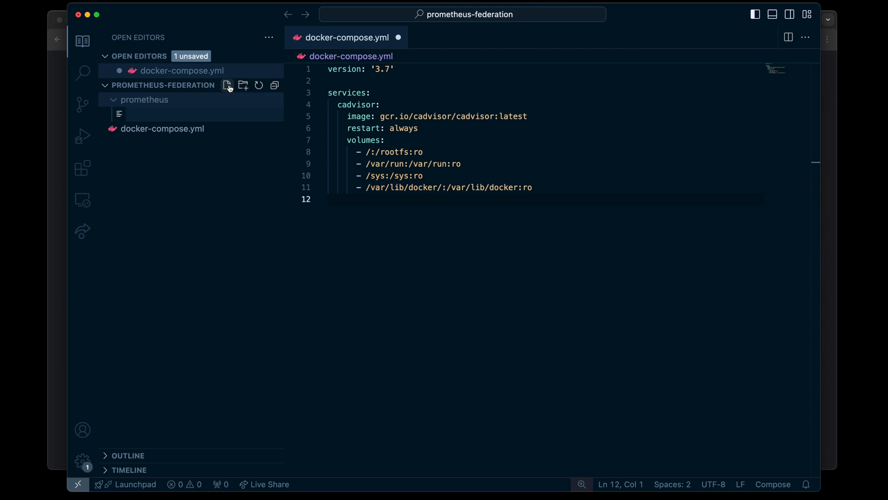
{"action": "type", "text": "pro"}
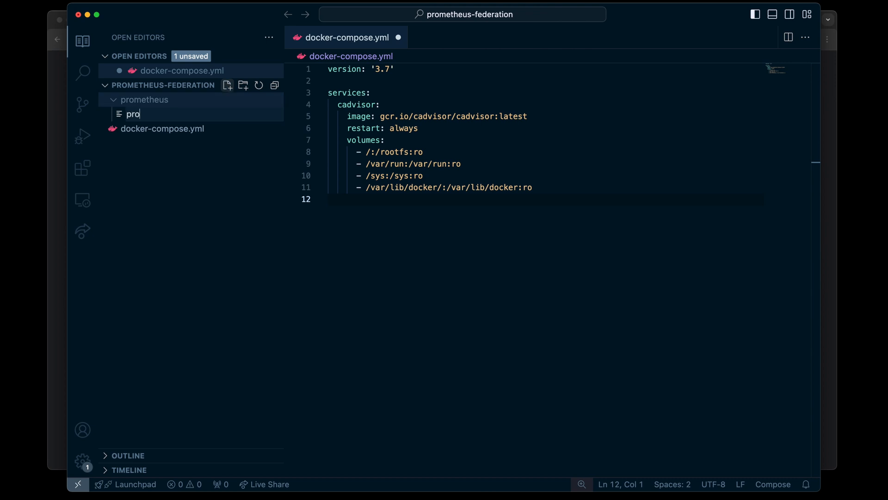
{"action": "type", "text": "metheus"}
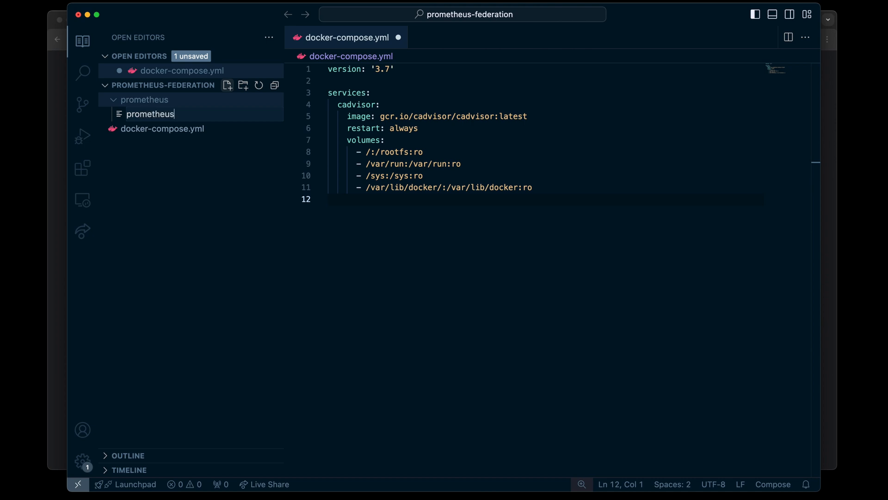
{"action": "type", "text": "-with-cadvi"}
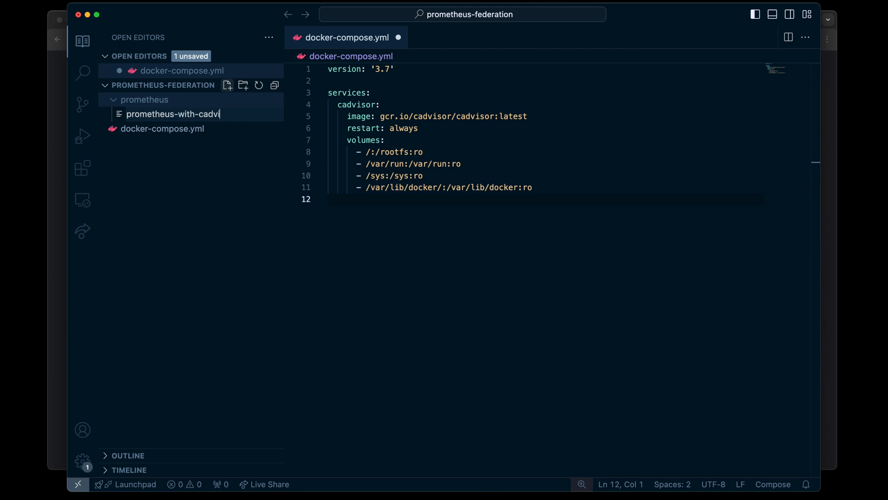
{"action": "type", "text": "sor-metrics.yml"}
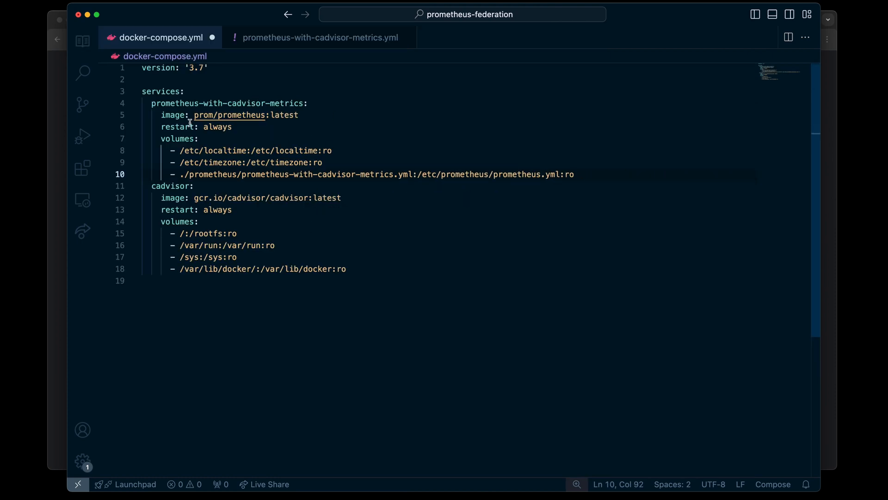
{"action": "mouse_move", "coordinate": [343, 93]}
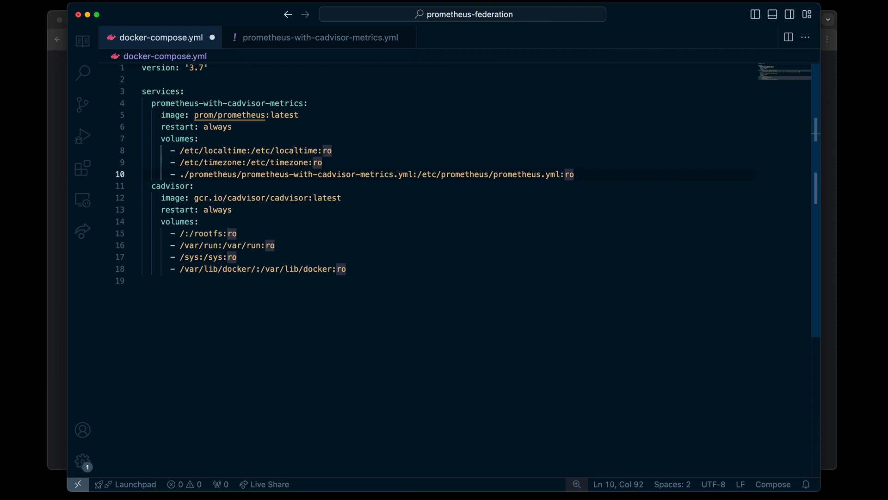
Publish ports 9090:9090 on the Prometheus service and switch to the prometheus-with-cadvisor-metrics.yml file.
{"action": "type", "text": "pr"}
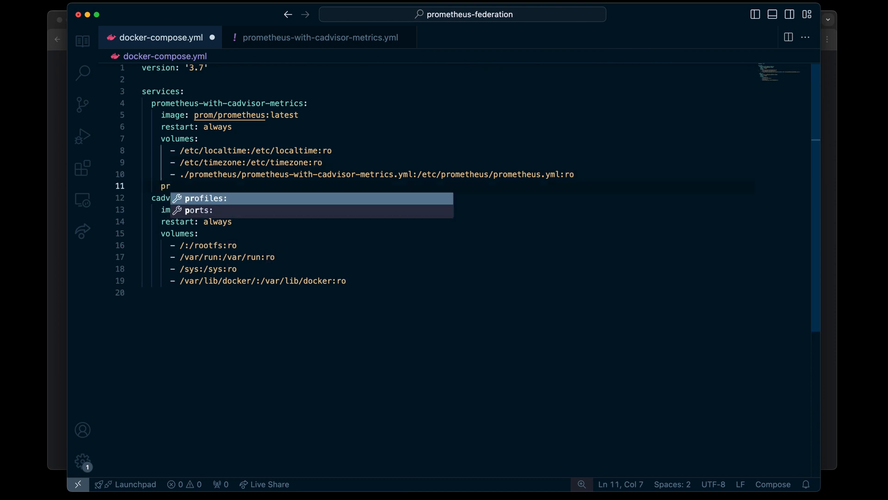
{"action": "type", "text": "ports:"}
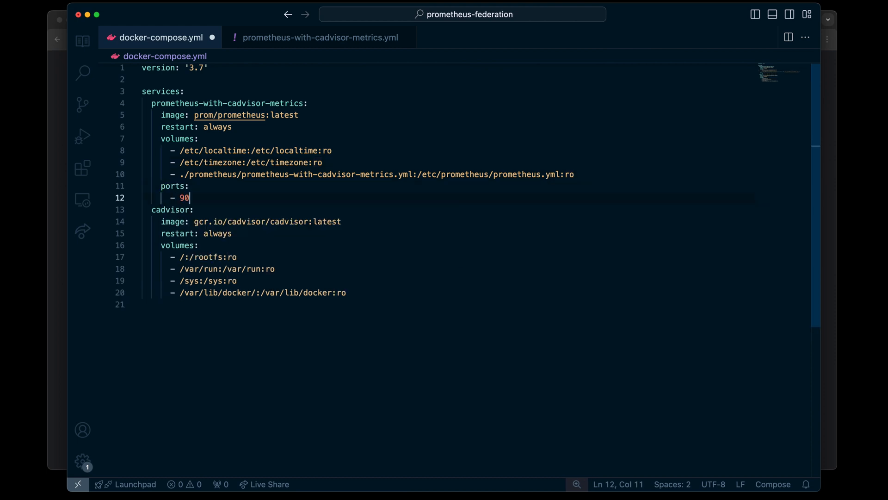
{"action": "type", "text": "90:9090"}
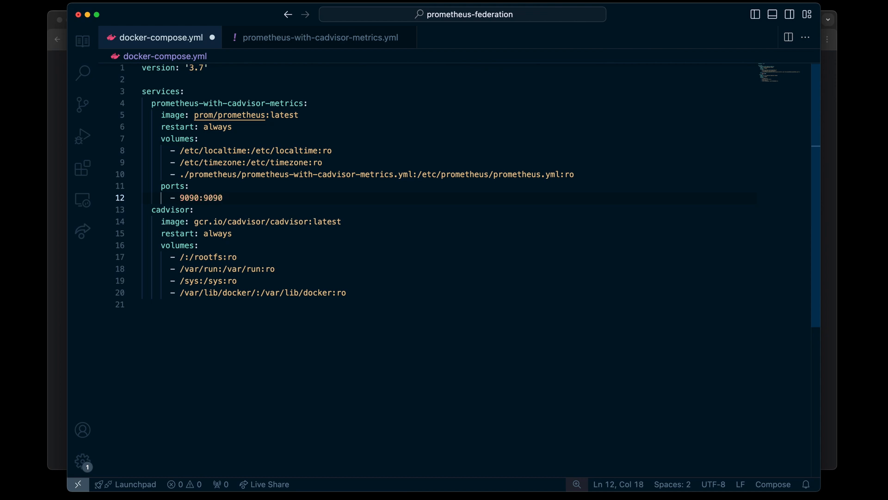
{"action": "left_click", "coordinate": [319, 38]}
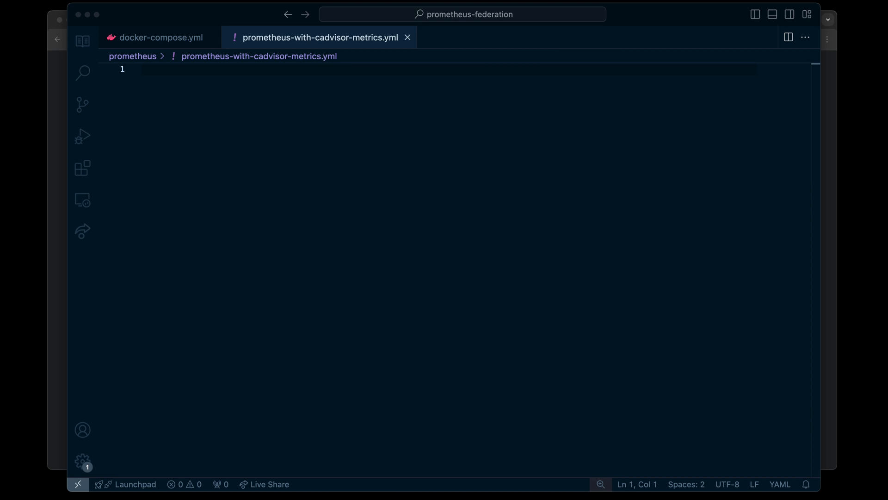
Write the global scrape config targeting cadvisor:8080 and run docker-compose up in the terminal.
{"action": "type", "text": "global:"}
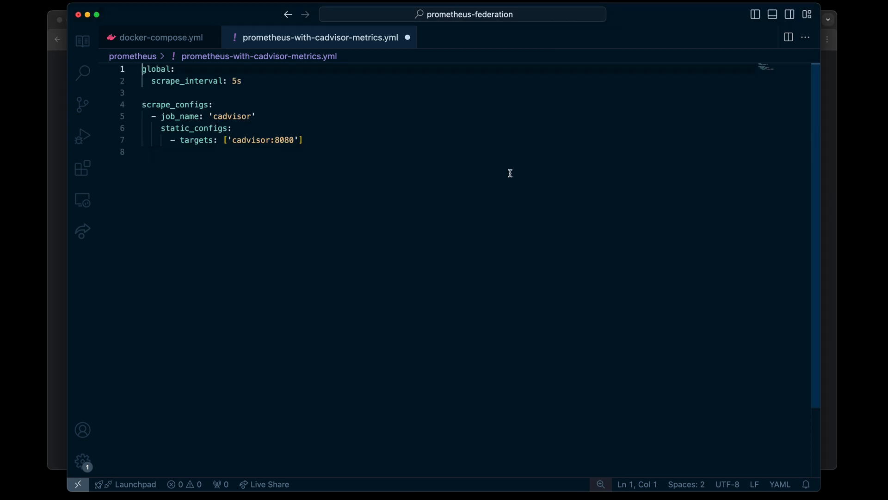
{"action": "left_click_drag", "start_coordinate": [146, 68], "coordinate": [242, 81]}
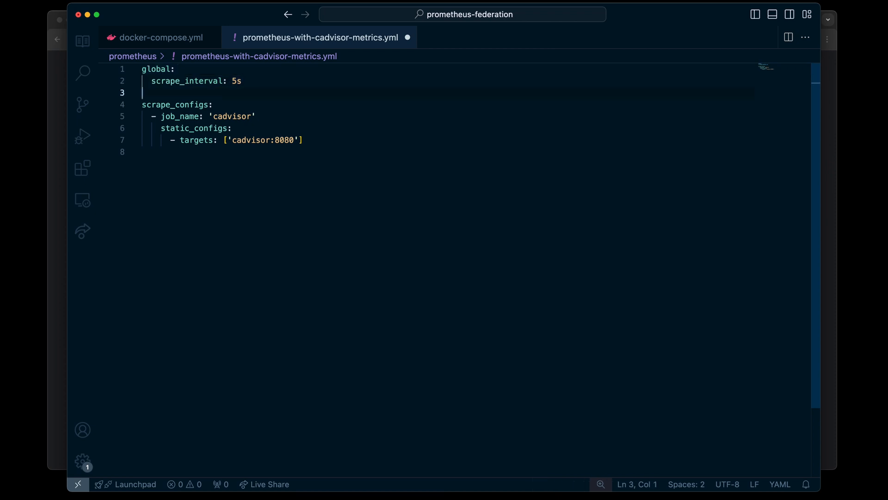
{"action": "left_click_drag", "start_coordinate": [144, 92], "coordinate": [144, 151]}
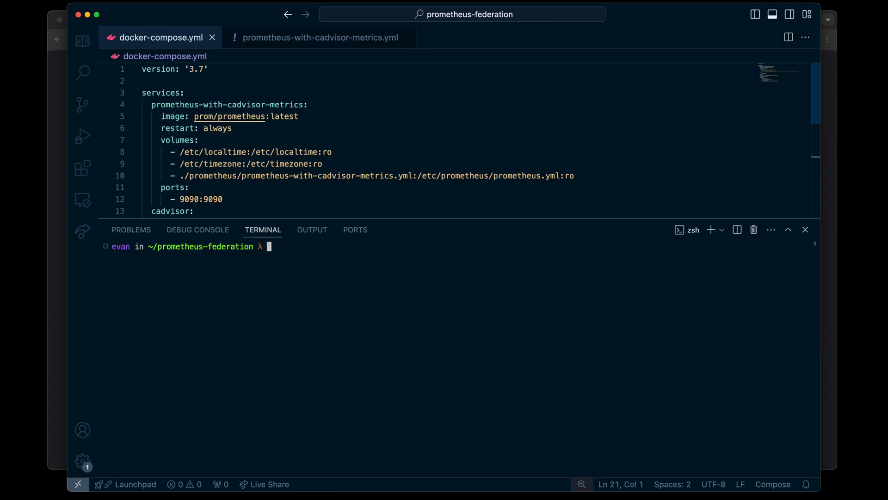
{"action": "type", "text": "docker-compose up"}
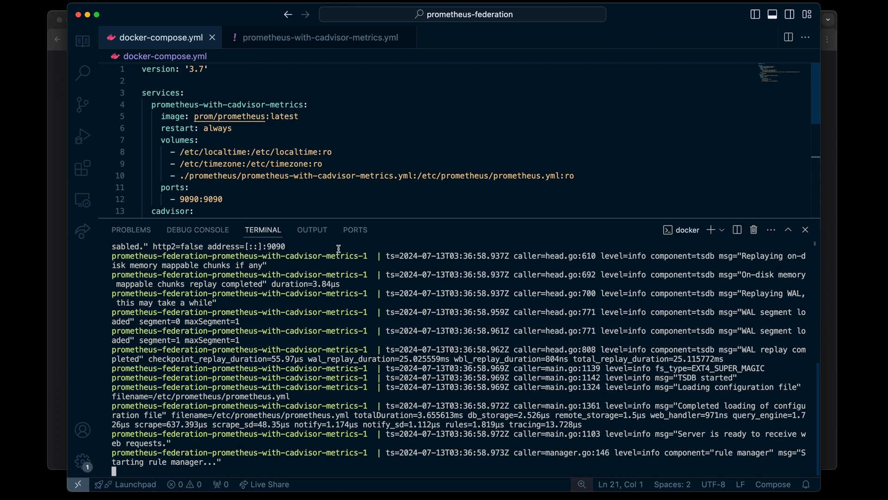
{"action": "mouse_move", "coordinate": [40, 351]}
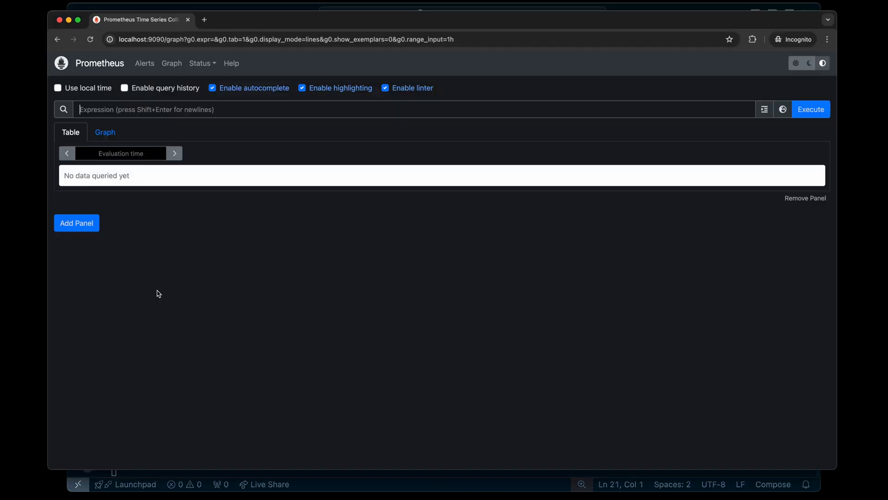
Browse to localhost:9090, execute the up query and view the result as a graph.
{"action": "double_click", "coordinate": [159, 39]}
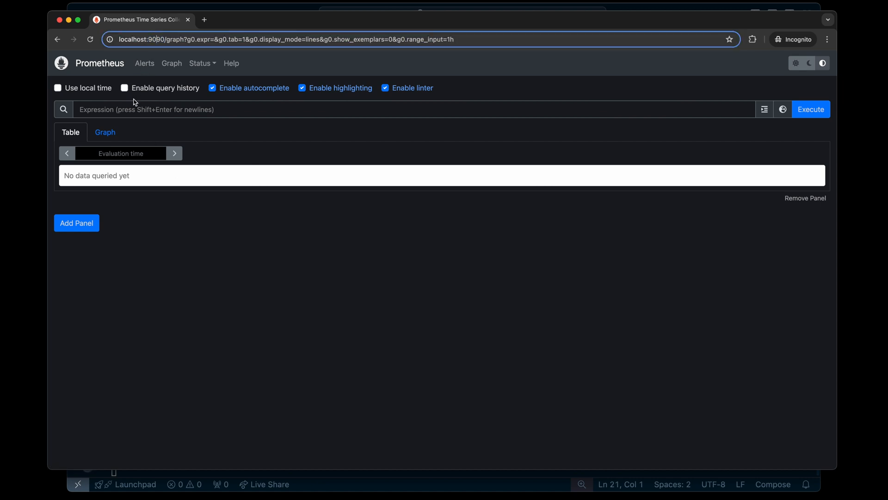
{"action": "type", "text": "u"}
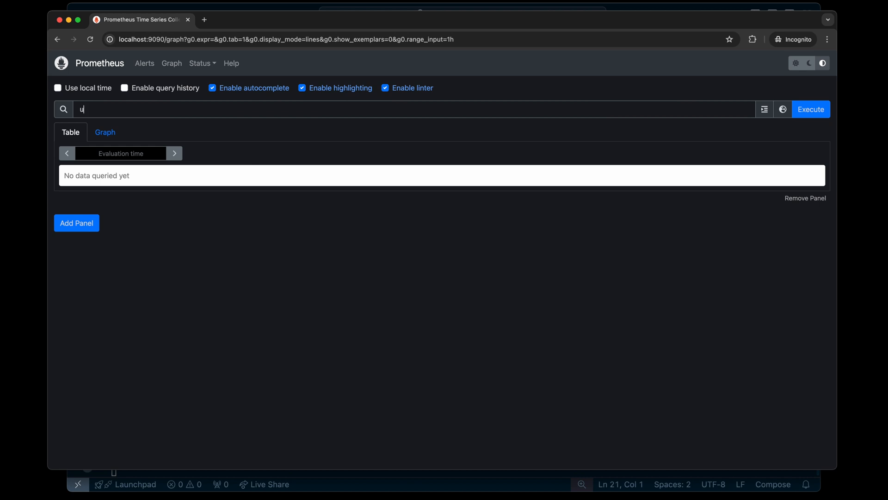
{"action": "left_click", "coordinate": [810, 109]}
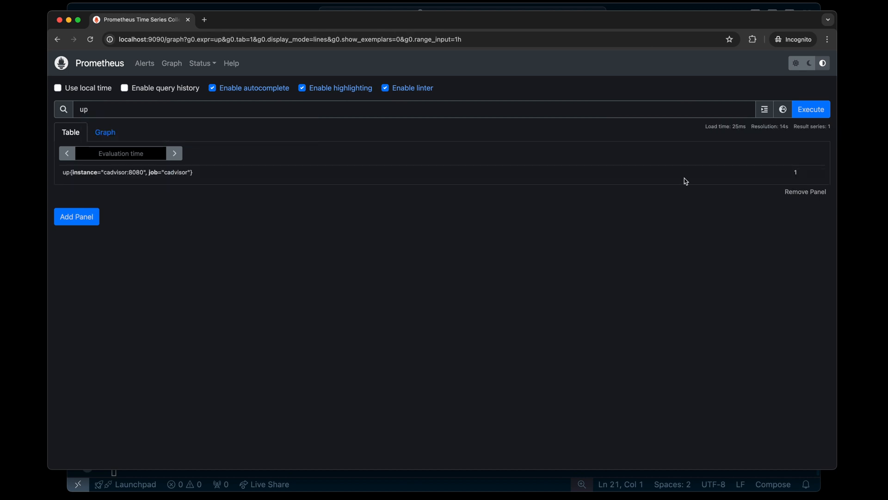
{"action": "left_click", "coordinate": [104, 132]}
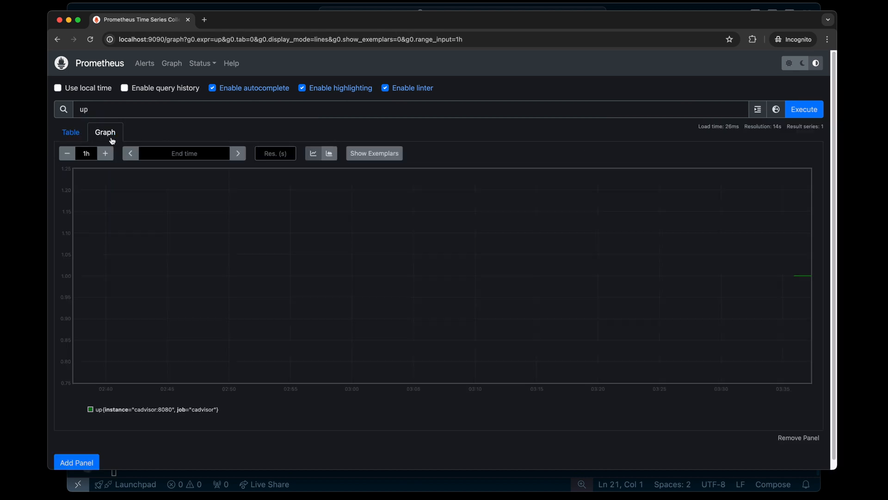
{"action": "mouse_move", "coordinate": [795, 277]}
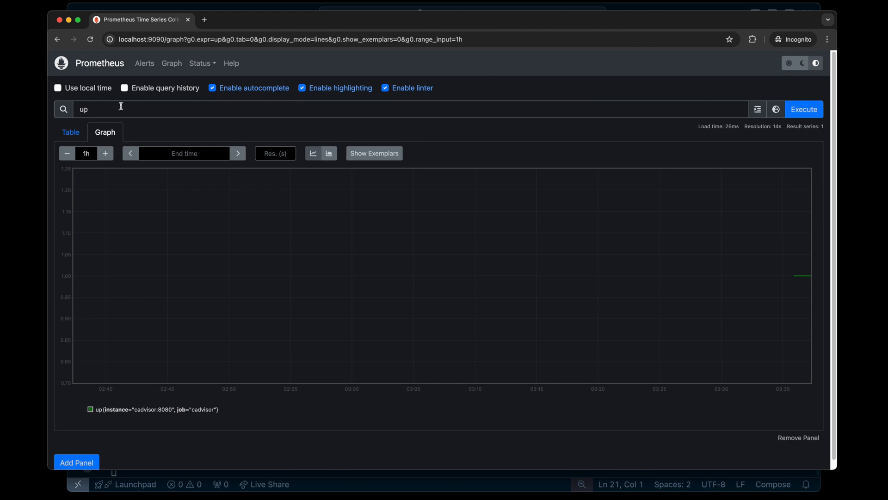
Execute the machine_memory_bytes query and display it as a graph.
{"action": "type", "text": "mo"}
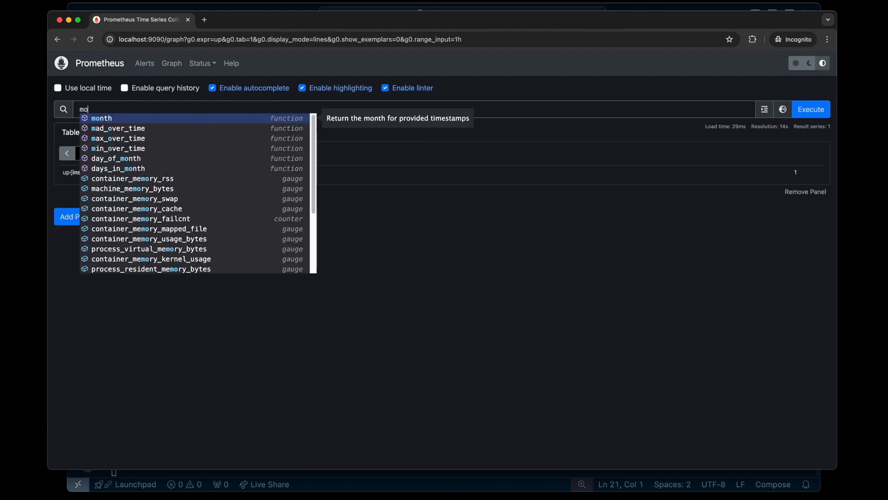
{"action": "type", "text": "emor"}
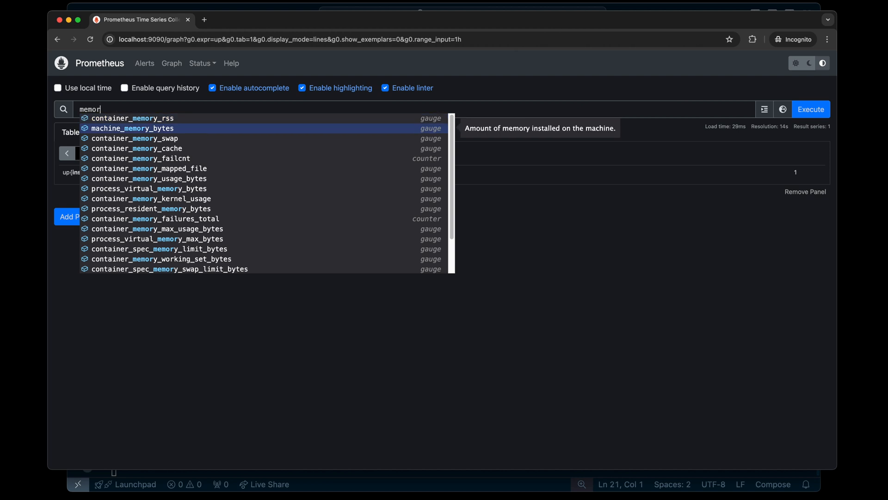
{"action": "left_click", "coordinate": [131, 128]}
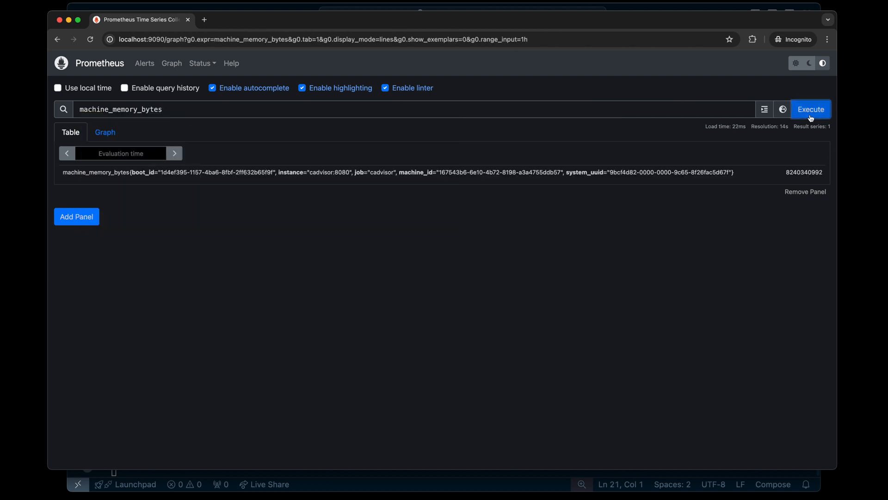
{"action": "left_click", "coordinate": [104, 132]}
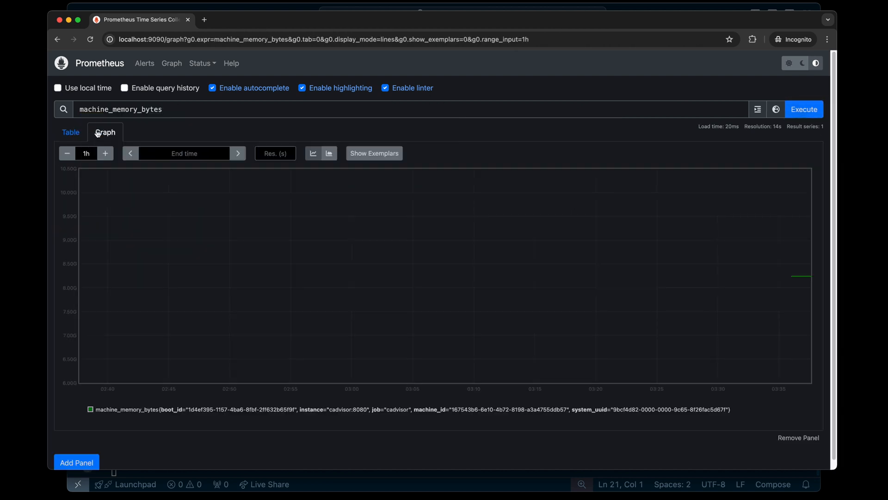
{"action": "mouse_move", "coordinate": [797, 272]}
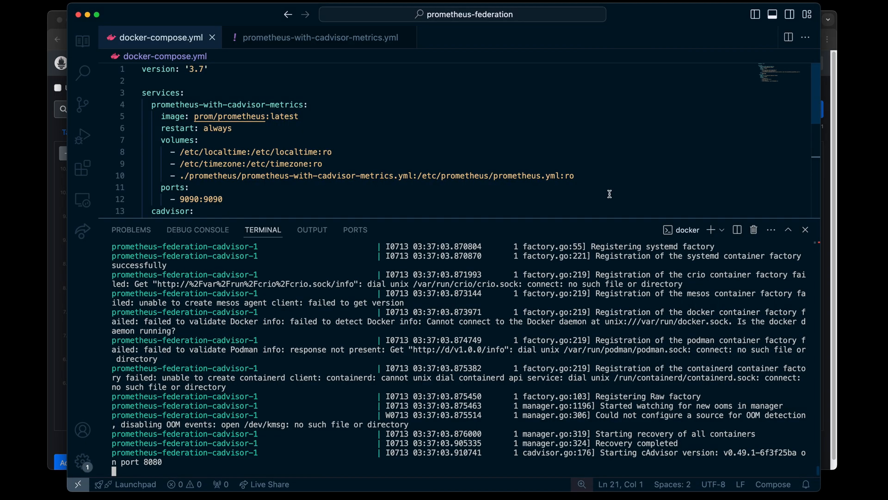
Hide the terminal and create prometheus-federation.yml in the prometheus folder via the Explorer.
{"action": "left_click", "coordinate": [805, 229]}
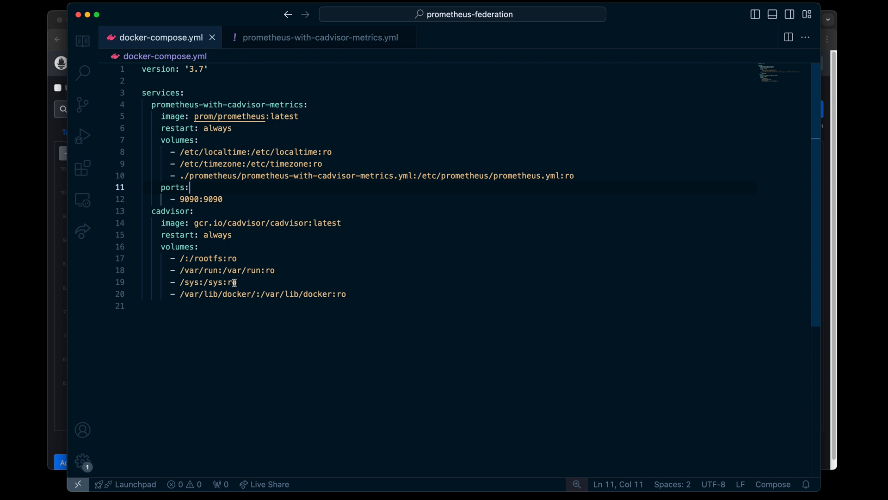
{"action": "mouse_move", "coordinate": [262, 151]}
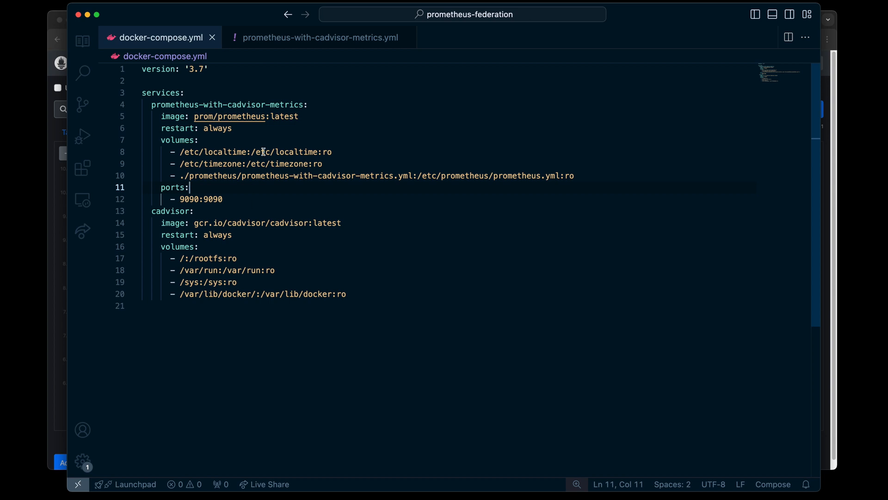
{"action": "left_click", "coordinate": [83, 41]}
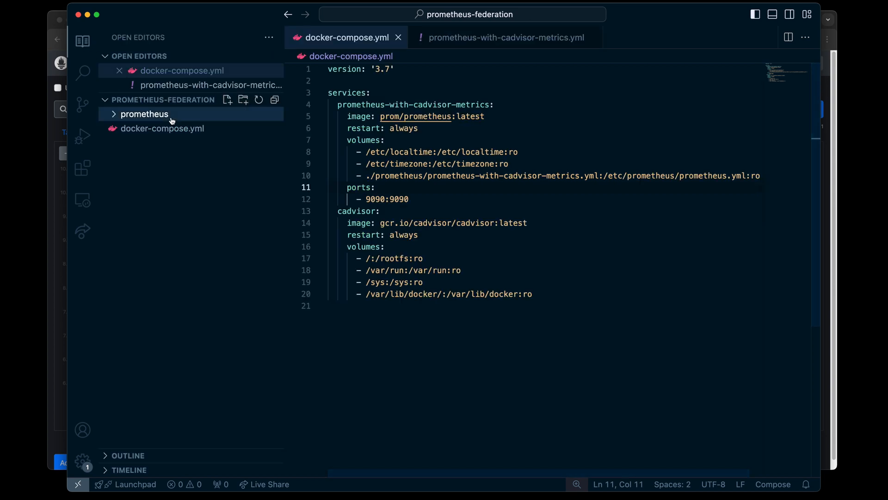
{"action": "left_click", "coordinate": [227, 100]}
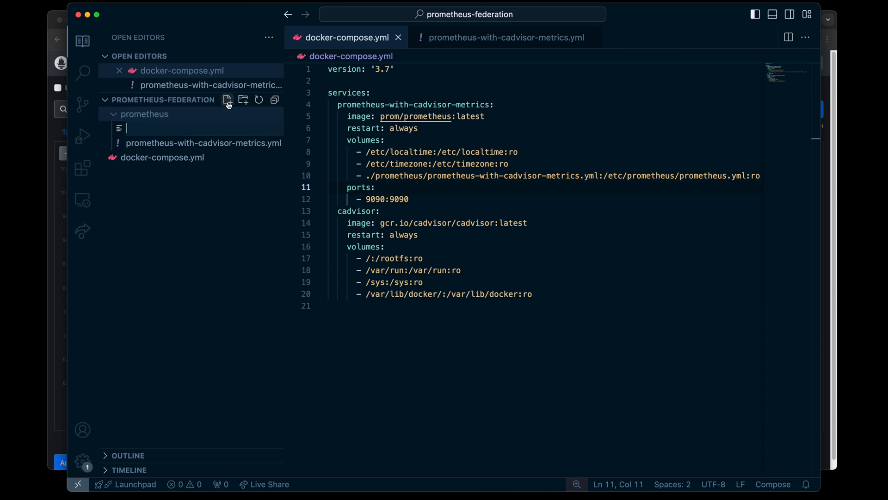
{"action": "type", "text": "prometheus-"}
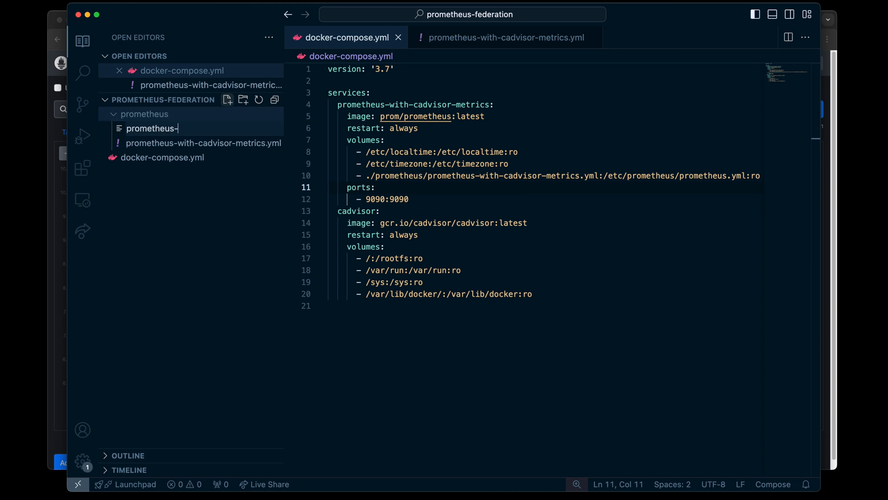
{"action": "type", "text": "federation.yl"}
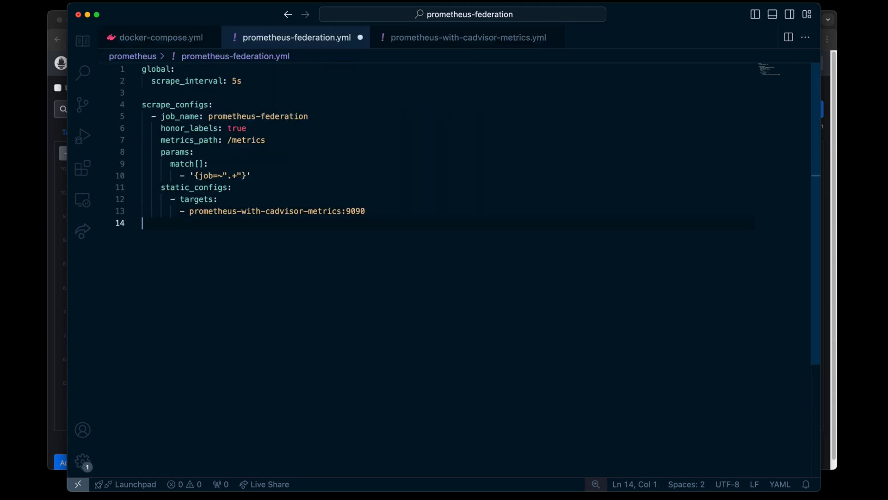
Duplicate the Prometheus service as prometheus-federation and point its mounted config at prometheus-federation.yml.
{"action": "left_click_drag", "start_coordinate": [149, 69], "coordinate": [242, 81]}
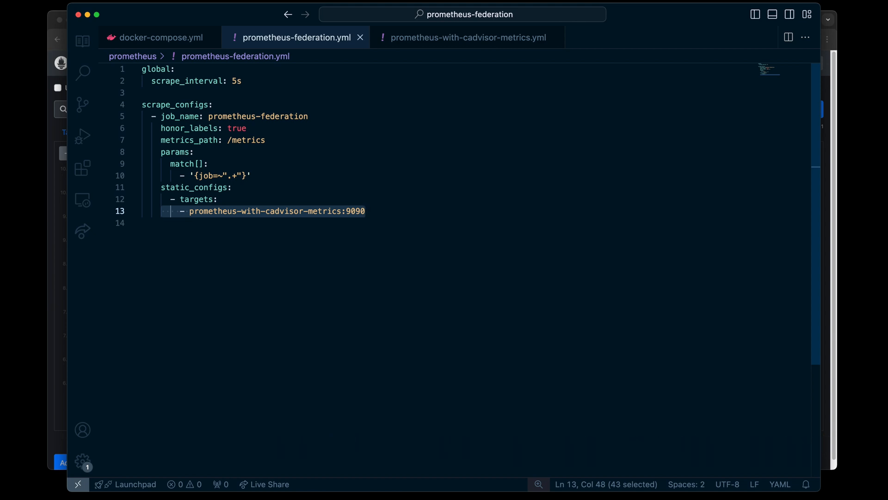
{"action": "left_click", "coordinate": [160, 38]}
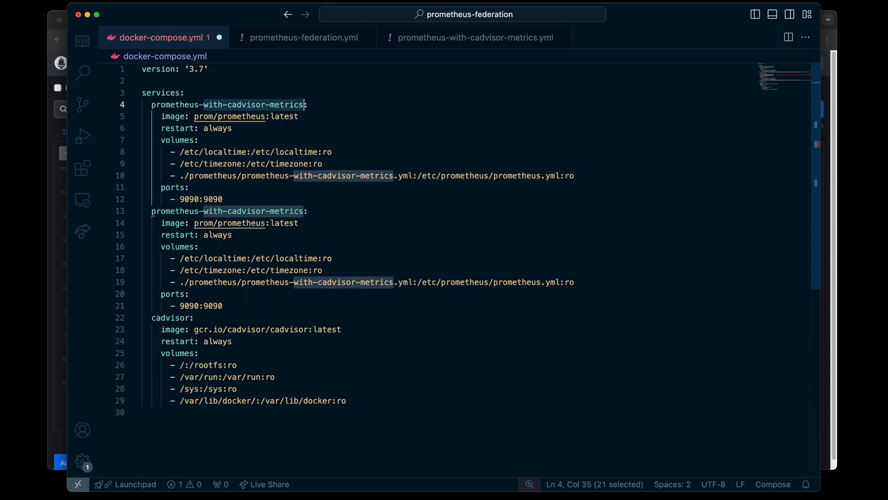
{"action": "type", "text": "federation:"}
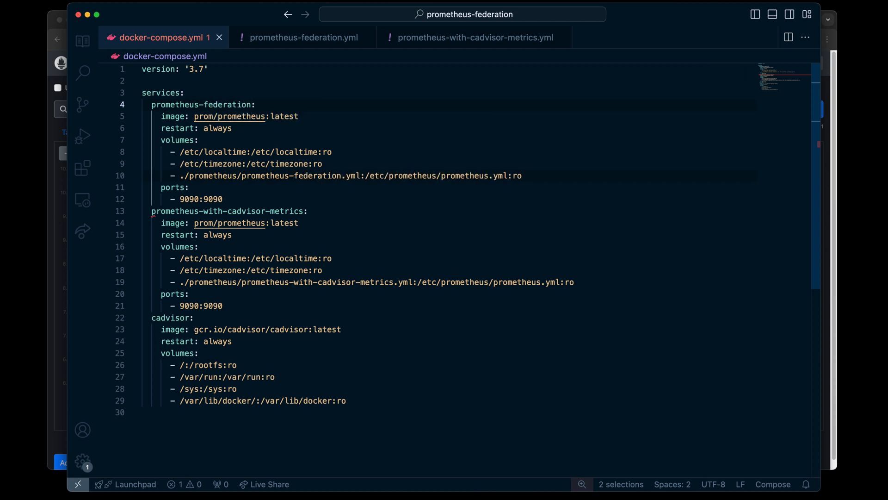
{"action": "left_click", "coordinate": [249, 175]}
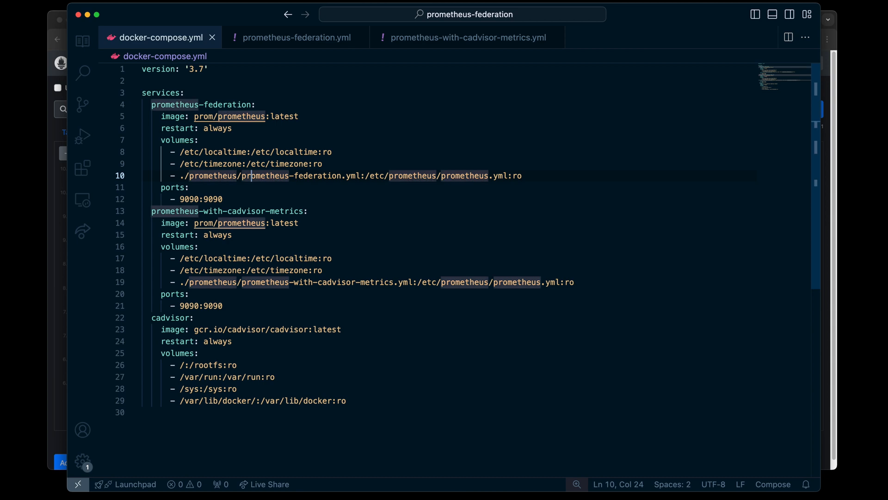
{"action": "double_click", "coordinate": [272, 176]}
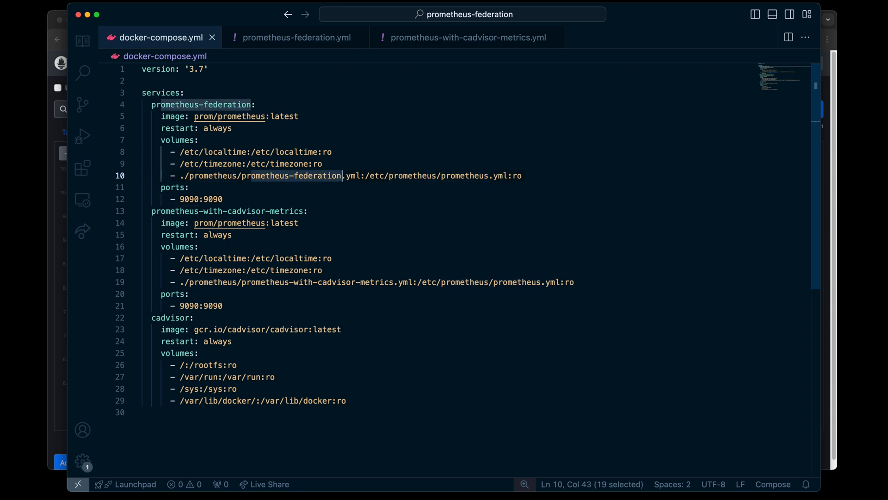
{"action": "double_click", "coordinate": [291, 175]}
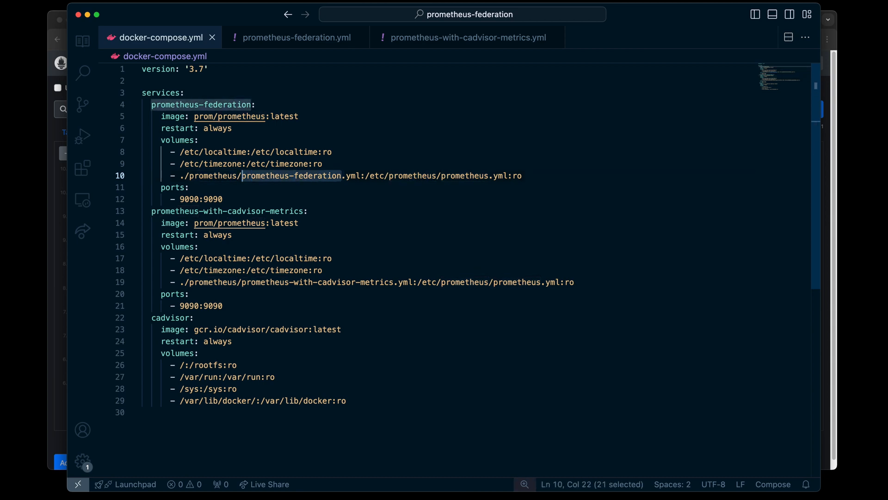
{"action": "left_click", "coordinate": [242, 152]}
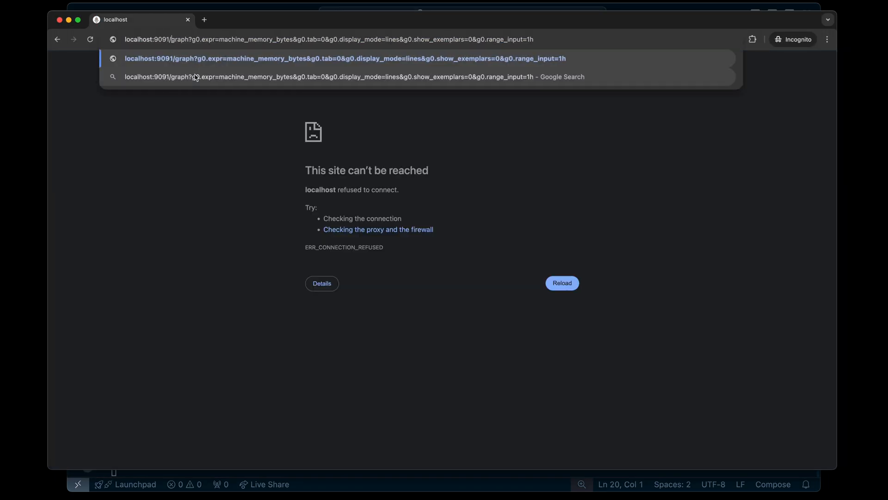
Load localhost:9091/metrics and scroll through the federation Prometheus metrics output.
{"action": "type", "text": "localhost:9091/metrics"}
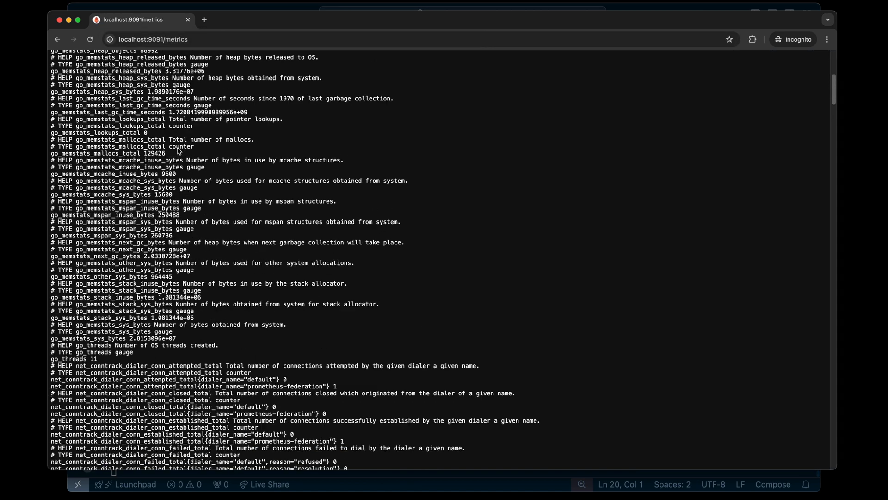
{"action": "scroll", "scroll_direction": "down", "scroll_amount": 3}
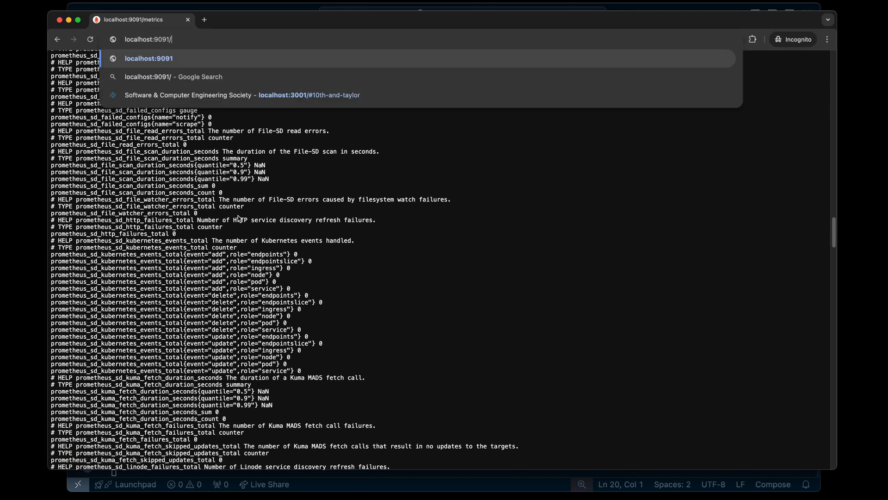
On localhost:9091, run an up query, check the federation target under Status > Targets, and return to the Graph page.
{"action": "left_click", "coordinate": [149, 57]}
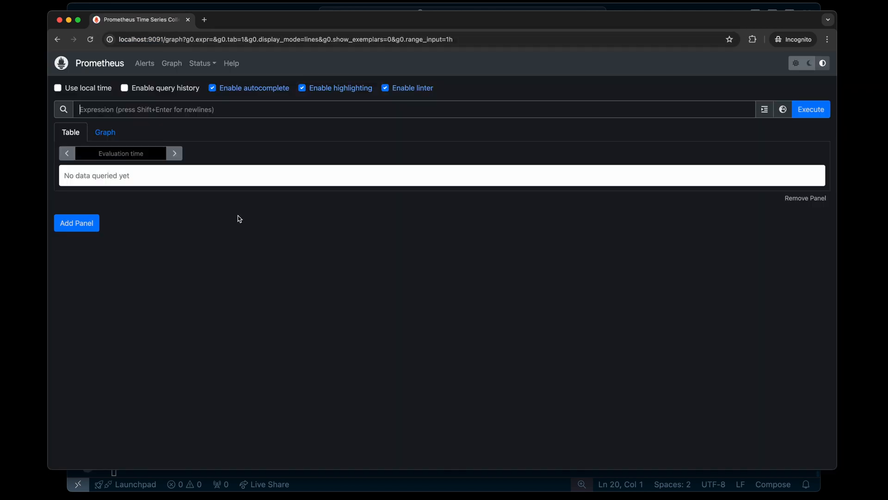
{"action": "type", "text": "p"}
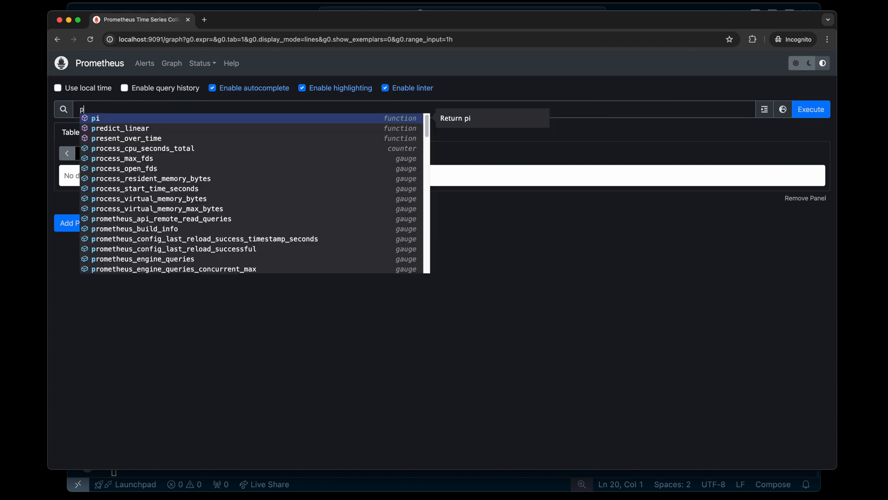
{"action": "type", "text": "up"}
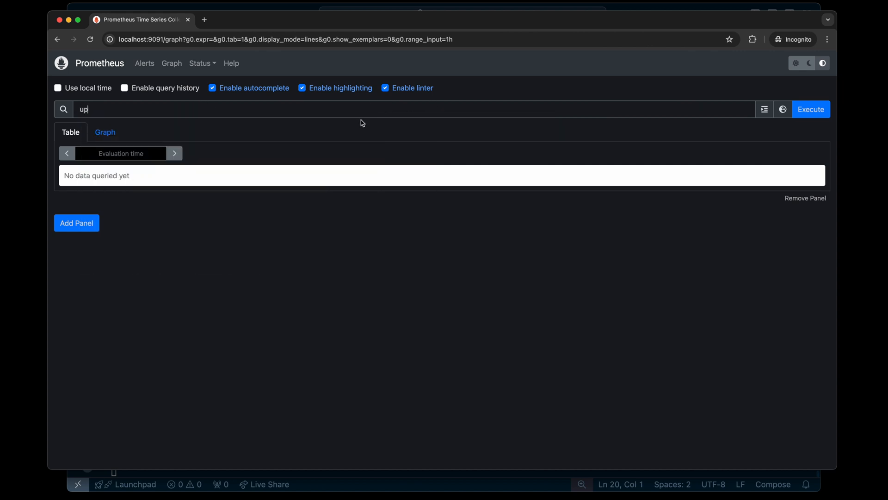
{"action": "left_click", "coordinate": [811, 109]}
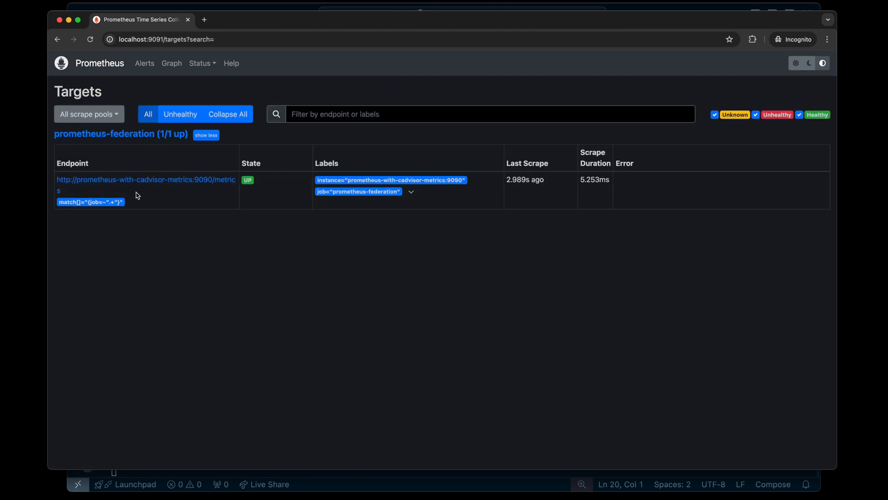
{"action": "mouse_move", "coordinate": [171, 64]}
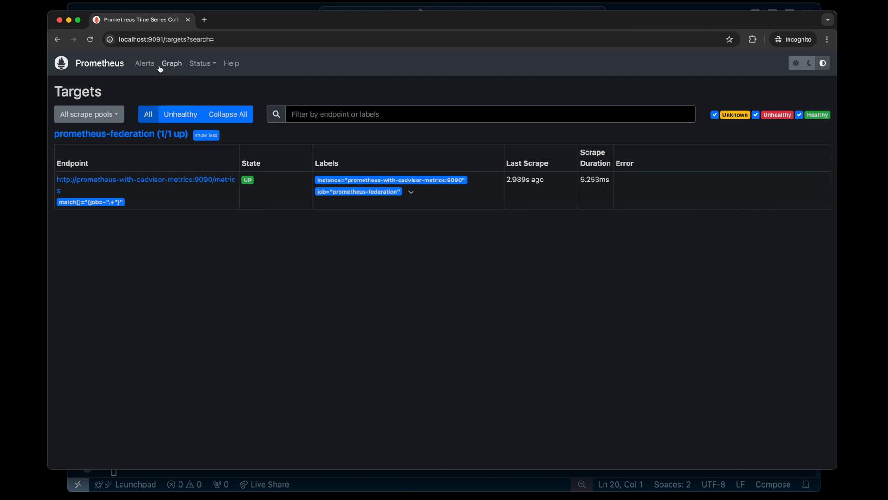
{"action": "left_click", "coordinate": [171, 63]}
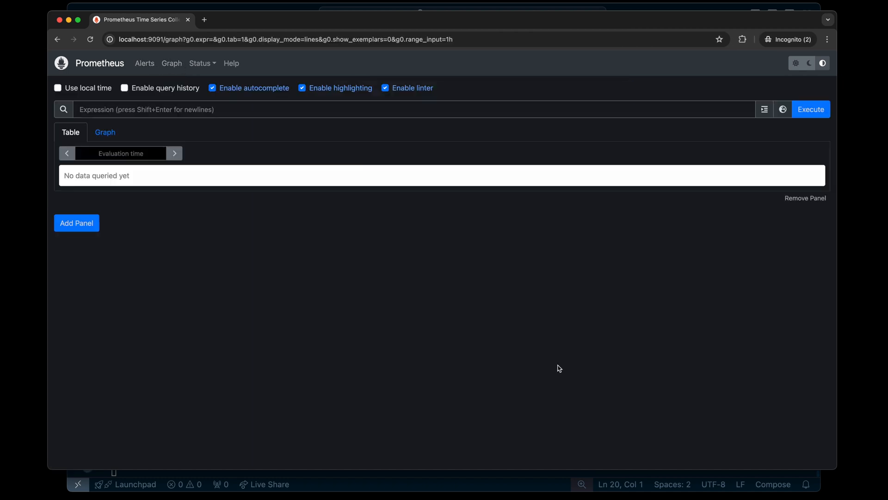
{"action": "mouse_move", "coordinate": [559, 368]}
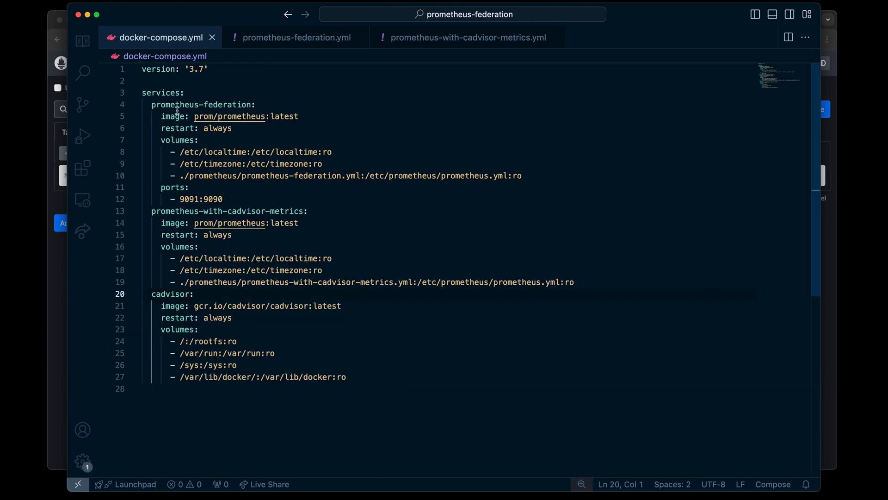
{"action": "mouse_move", "coordinate": [226, 239]}
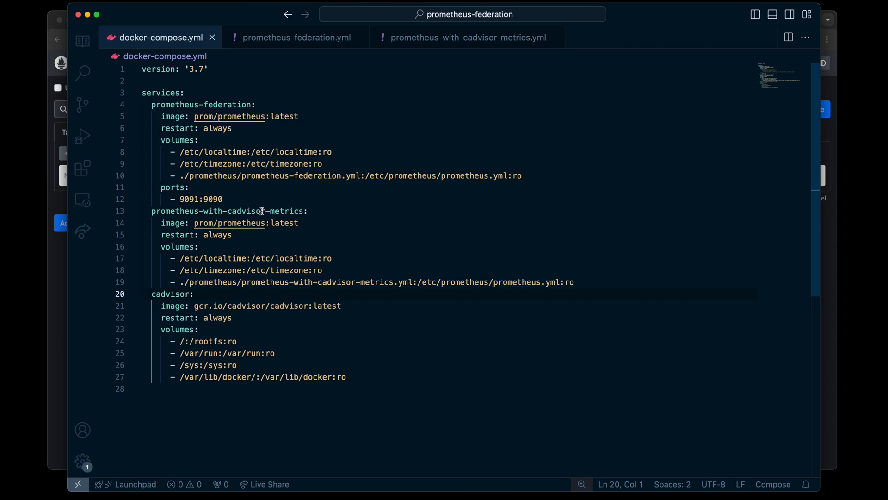
Show the project's file tree and start a new Dockerfile at the project root.
{"action": "left_click", "coordinate": [83, 40]}
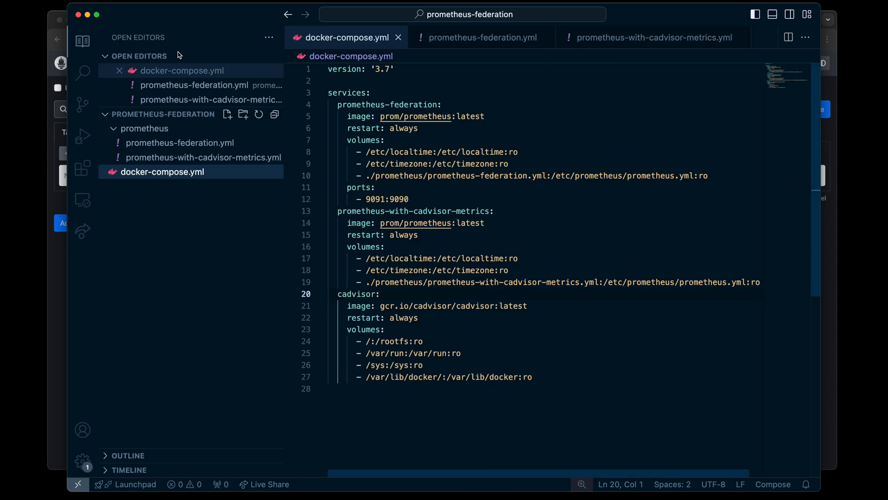
{"action": "left_click", "coordinate": [227, 114]}
{"action": "type", "text": "Dockerfile"}
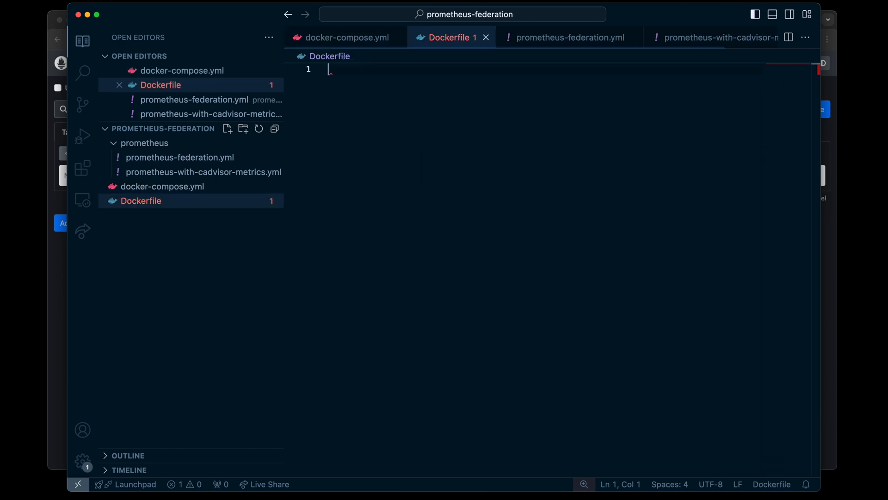
{"action": "mouse_move", "coordinate": [275, 129]}
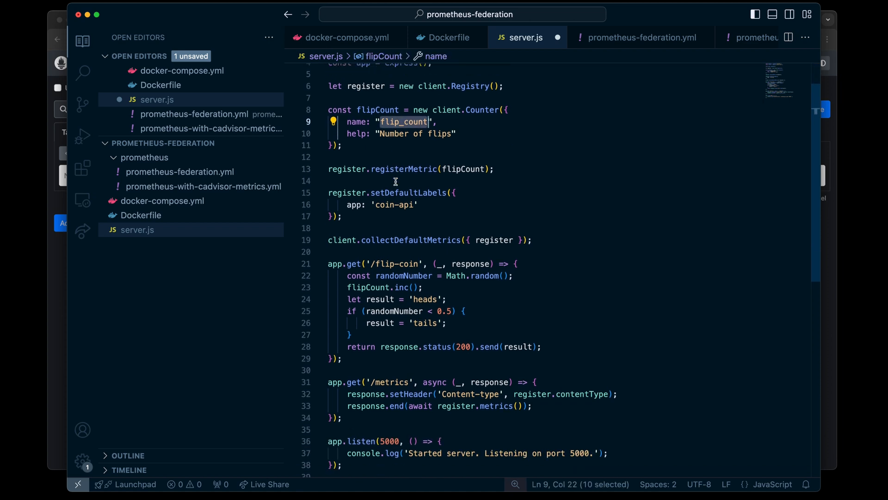
{"action": "scroll", "scroll_direction": "down", "scroll_amount": 3}
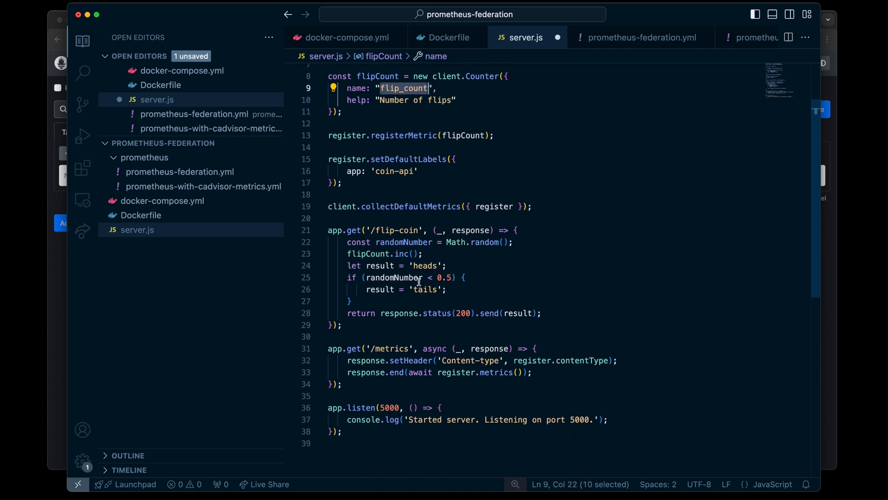
{"action": "mouse_move", "coordinate": [425, 290]}
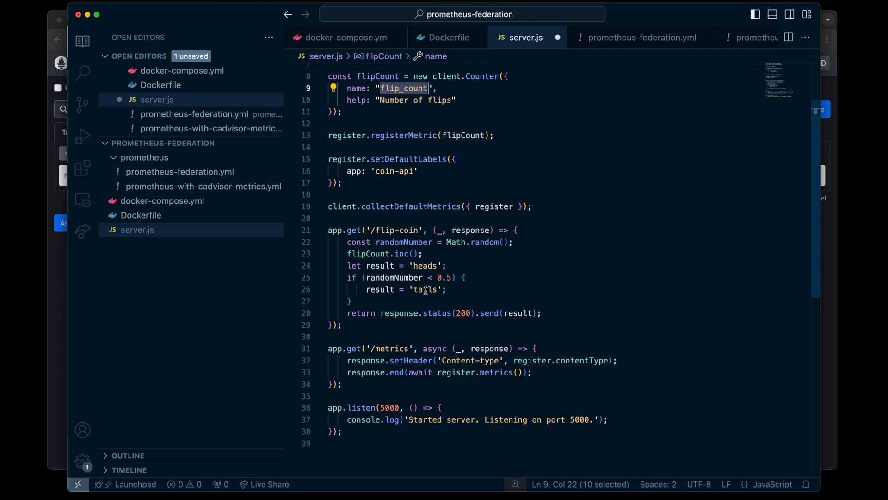
{"action": "mouse_move", "coordinate": [395, 233]}
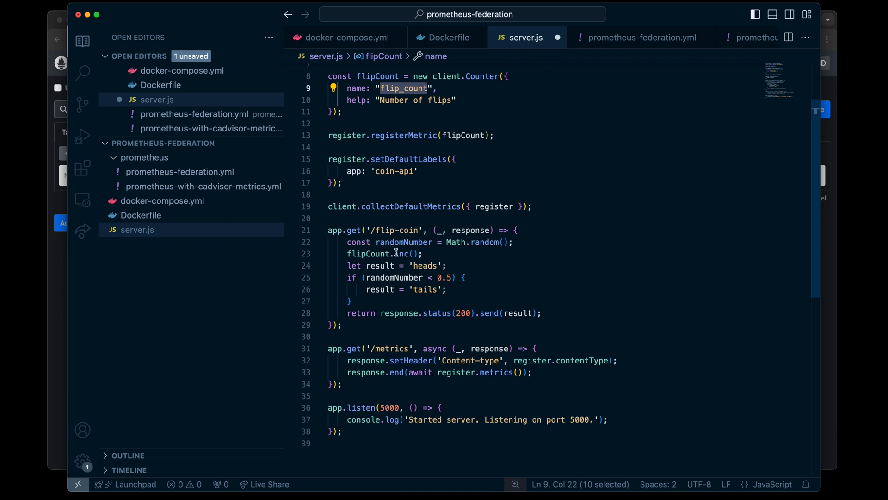
{"action": "mouse_move", "coordinate": [503, 417]}
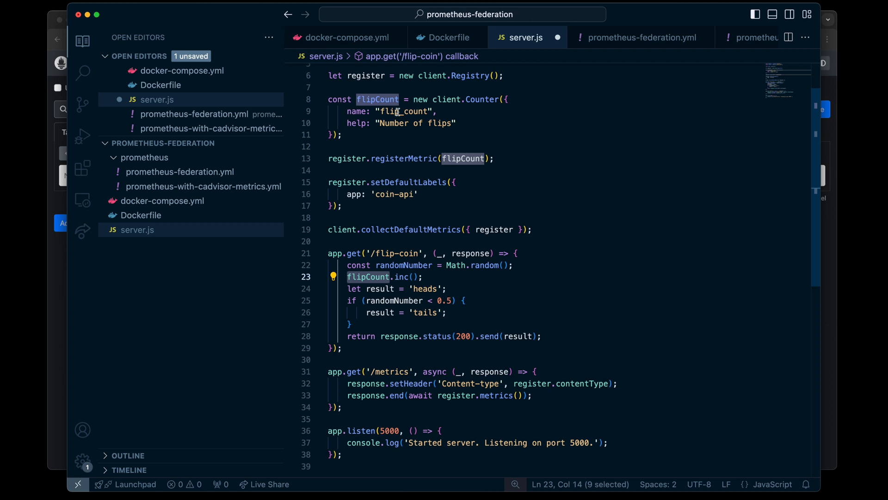
Create package.json naming coin-flip-api with express and prom-client dependencies and a node server.js start script.
{"action": "type", "text": "packa"}
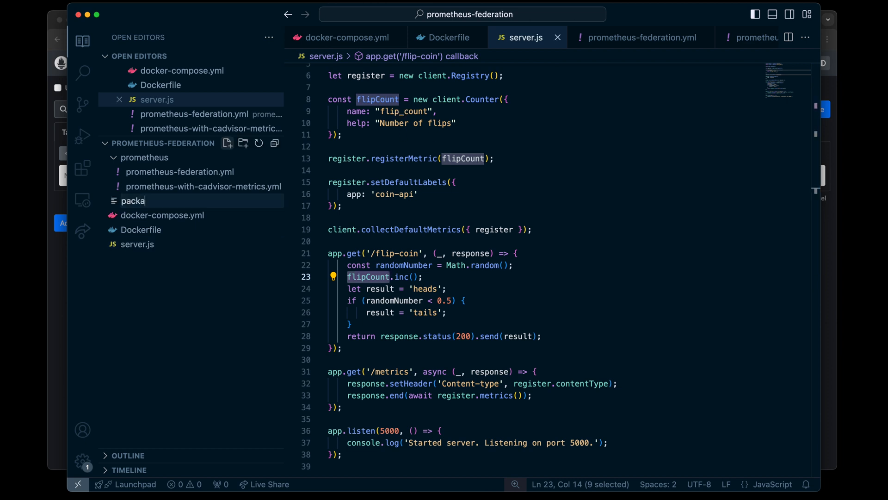
{"action": "key", "text": "Enter"}
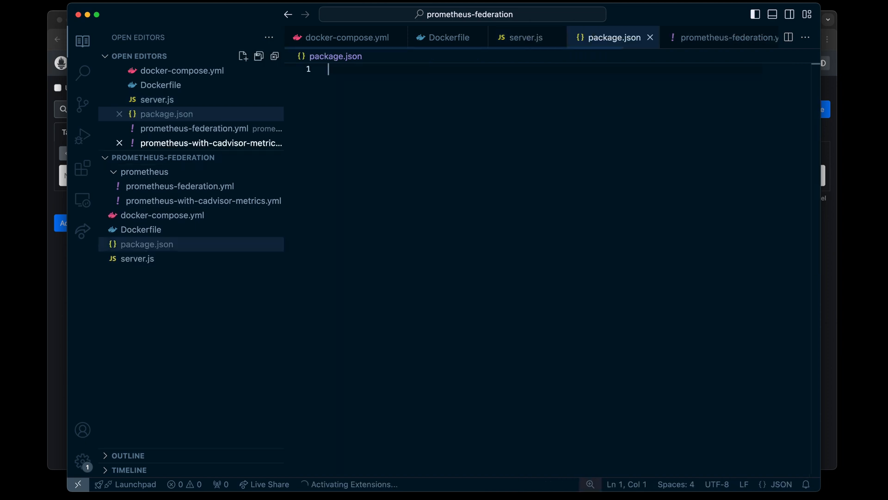
{"action": "left_click", "coordinate": [119, 143]}
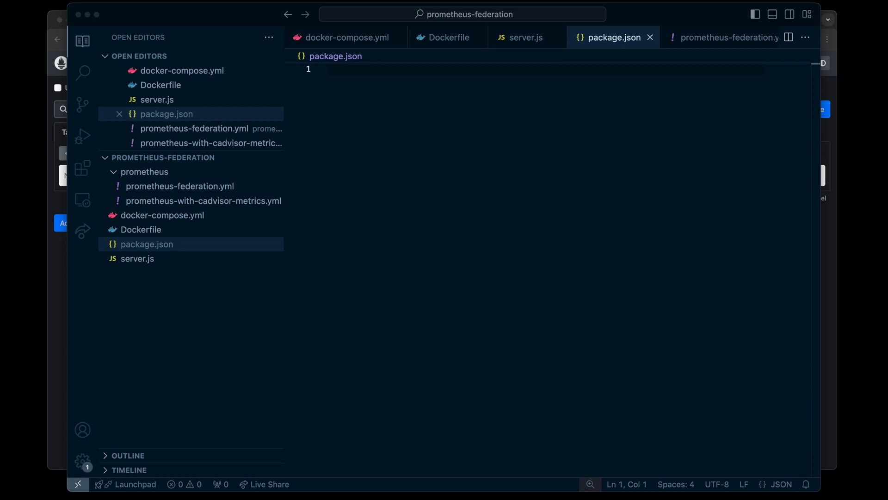
{"action": "key", "text": "cmd+a"}
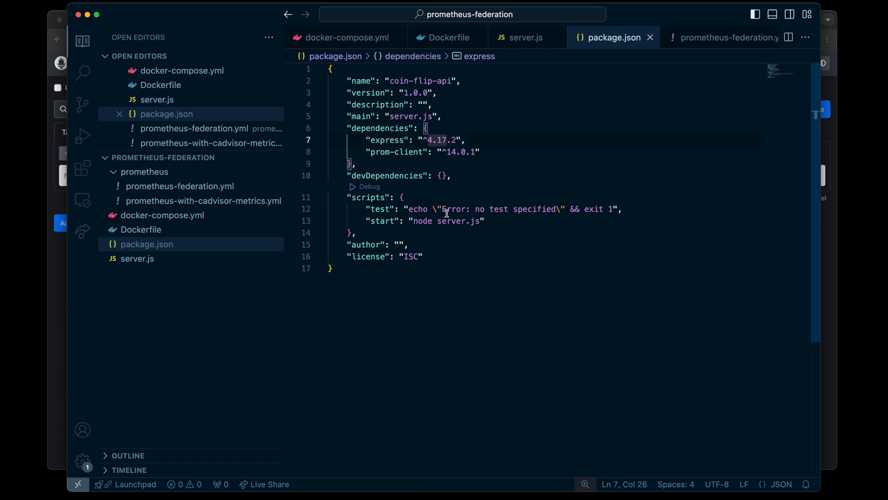
{"action": "left_click", "coordinate": [161, 215]}
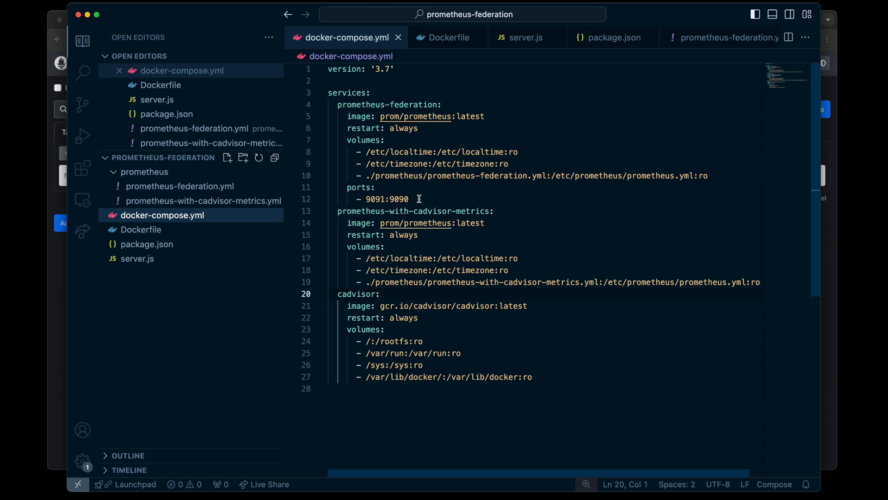
{"action": "mouse_move", "coordinate": [422, 203]}
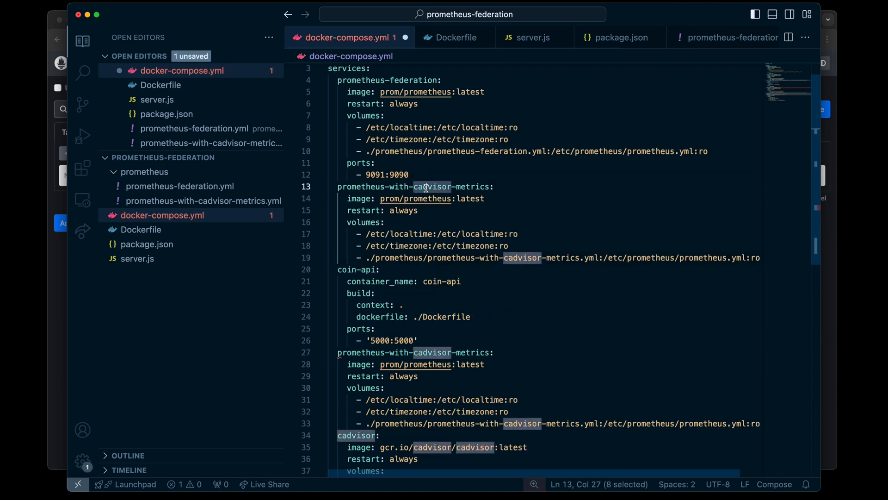
Rename the duplicated Prometheus service to prometheus-with-nodejs-metrics and target the prometheus folder for its config.
{"action": "type", "text": "nodejs"}
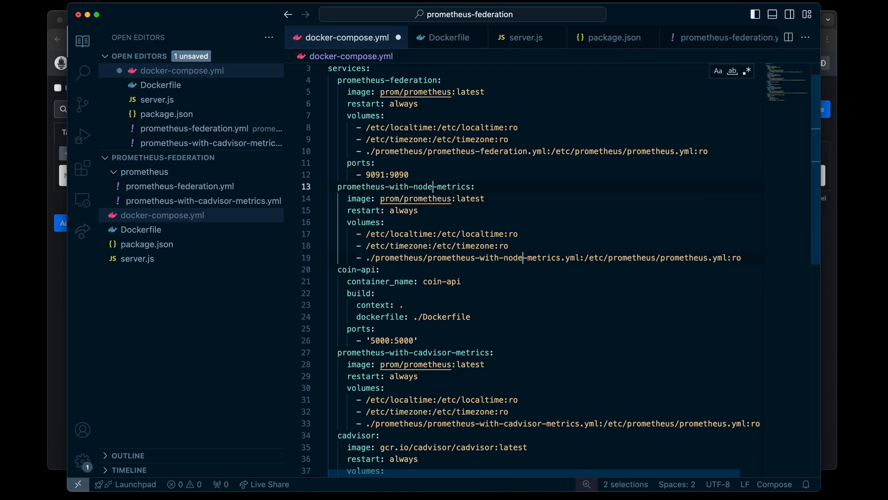
{"action": "type", "text": "js"}
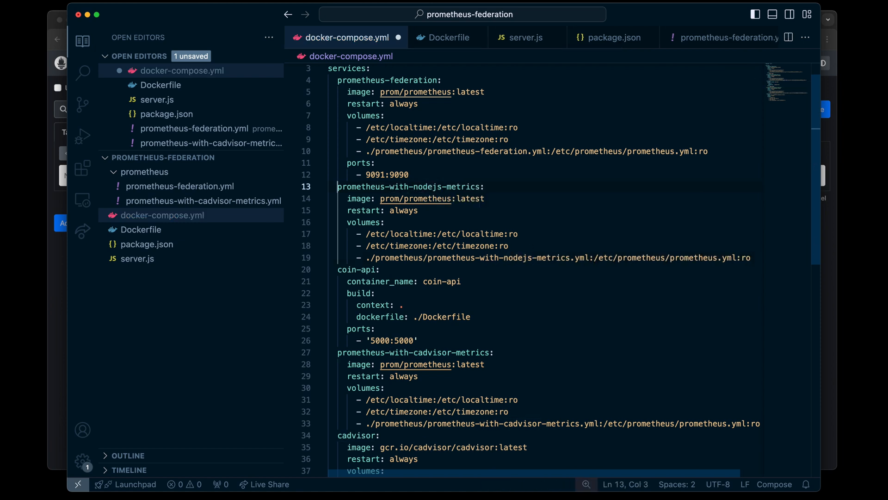
{"action": "double_click", "coordinate": [408, 186]}
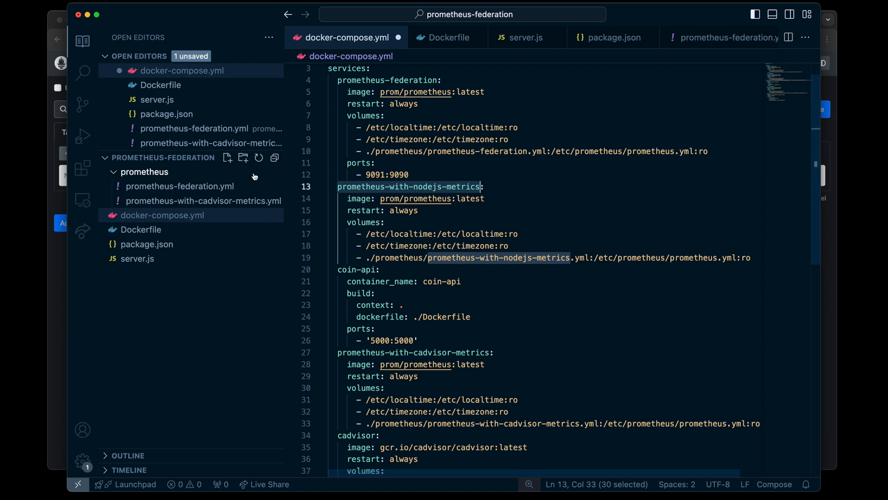
{"action": "left_click", "coordinate": [227, 157]}
{"action": "type", "text": "prometheus-with-nodejs-metrics.yml"}
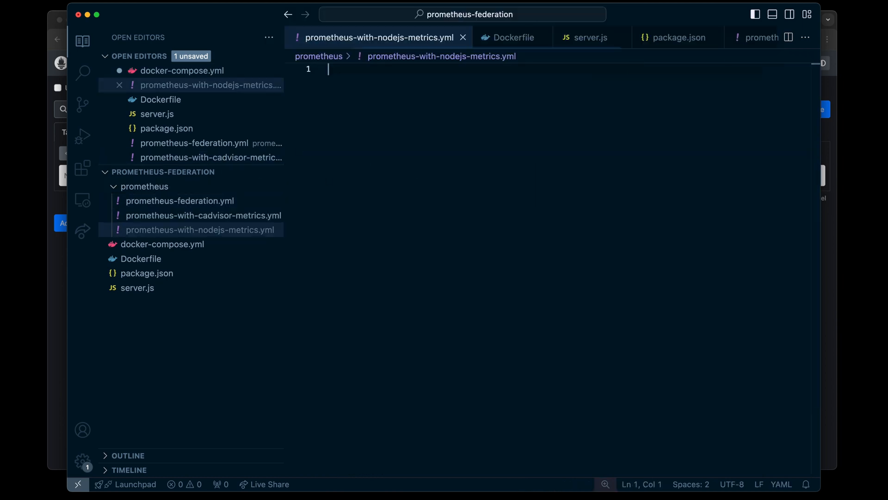
Point the new nodejs-metrics scrape job at coin-api:5000 and drop coin-api's container_name in docker-compose.yml.
{"action": "left_click", "coordinate": [182, 70]}
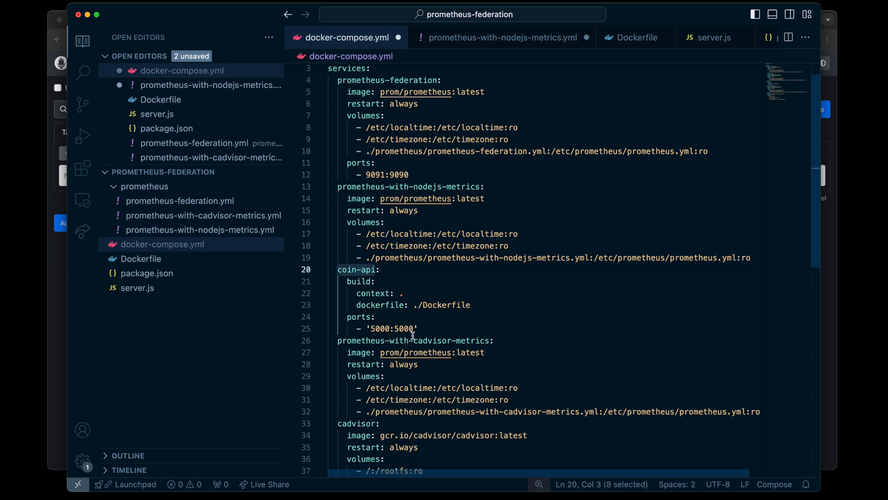
{"action": "left_click", "coordinate": [500, 37]}
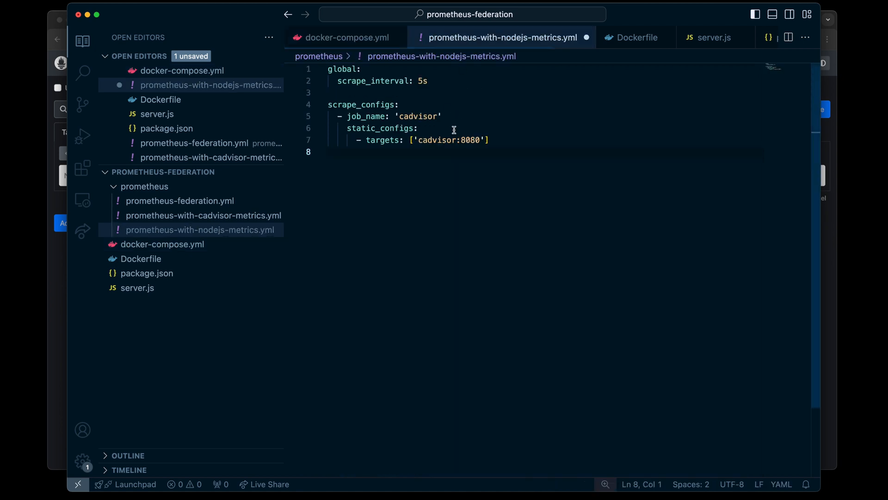
{"action": "type", "text": "coin-api"}
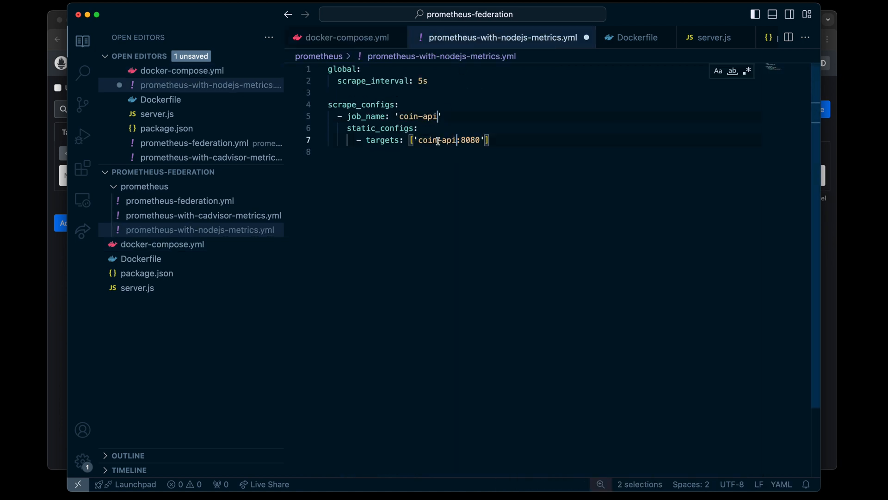
{"action": "type", "text": "5000"}
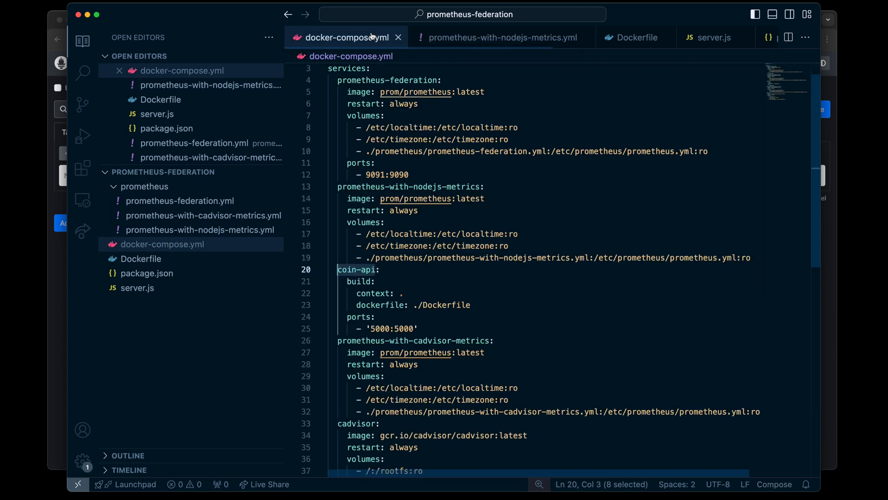
{"action": "mouse_move", "coordinate": [358, 198]}
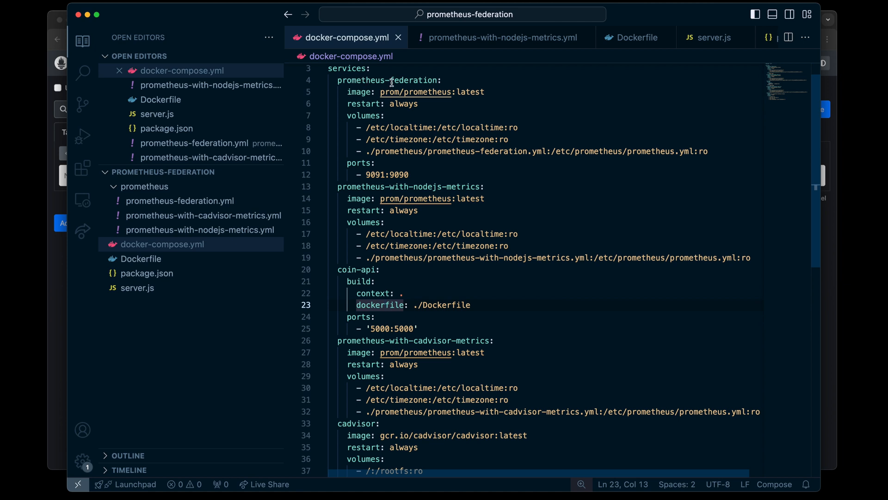
Select 'federation' in the compose service name and bring up prometheus-federation.yml.
{"action": "double_click", "coordinate": [412, 80]}
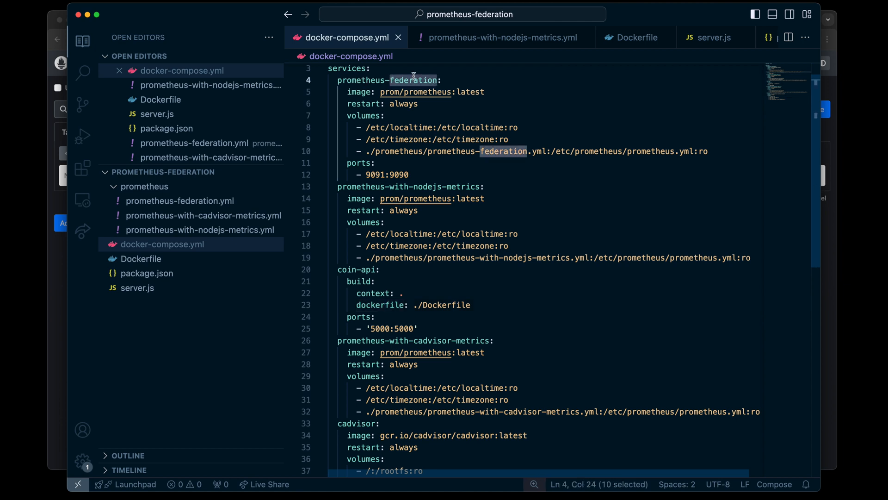
{"action": "left_click", "coordinate": [180, 201]}
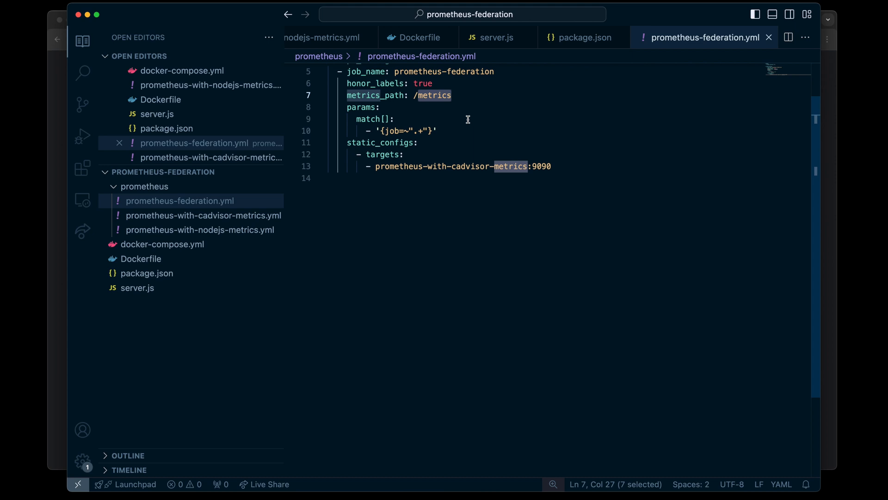
Add the nodejs-metrics Prometheus to the federation targets with a '{job=~".+"}' match selector.
{"action": "type", "text": "federate"}
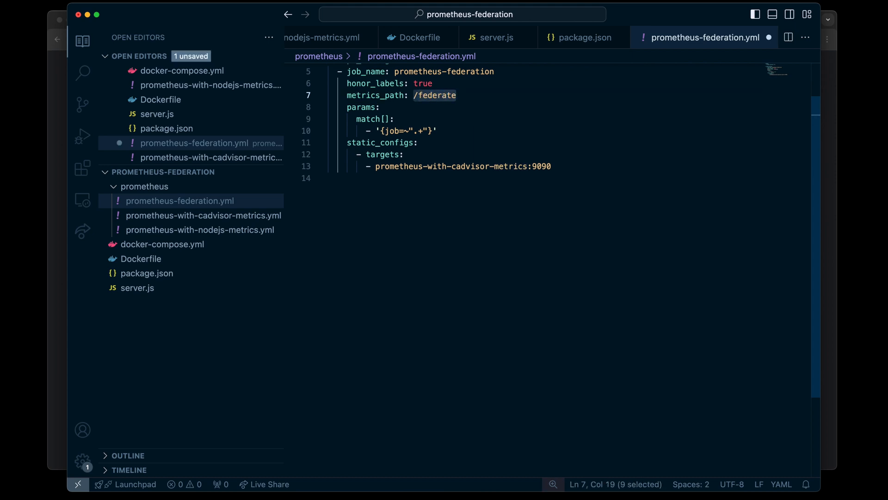
{"action": "mouse_move", "coordinate": [464, 162]}
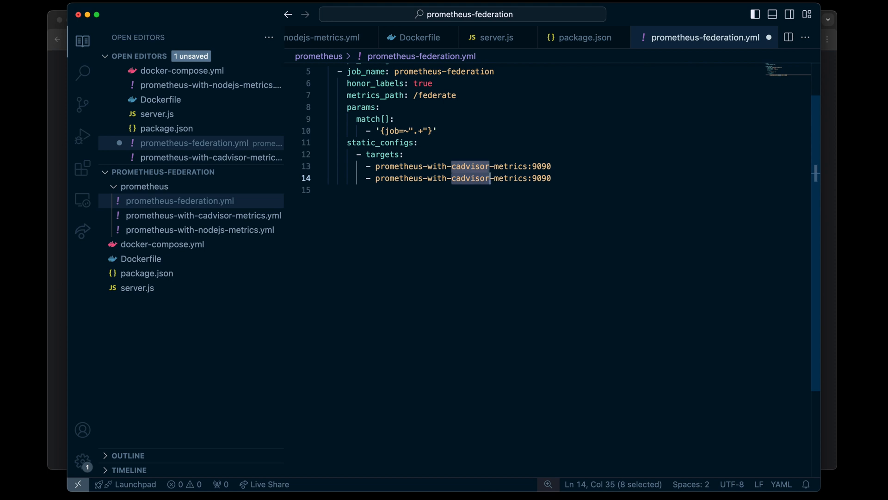
{"action": "type", "text": "node"}
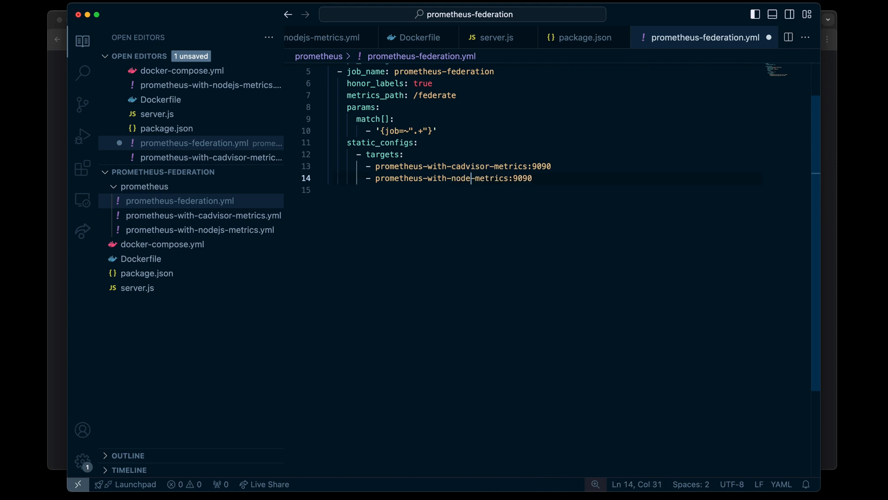
{"action": "type", "text": "js"}
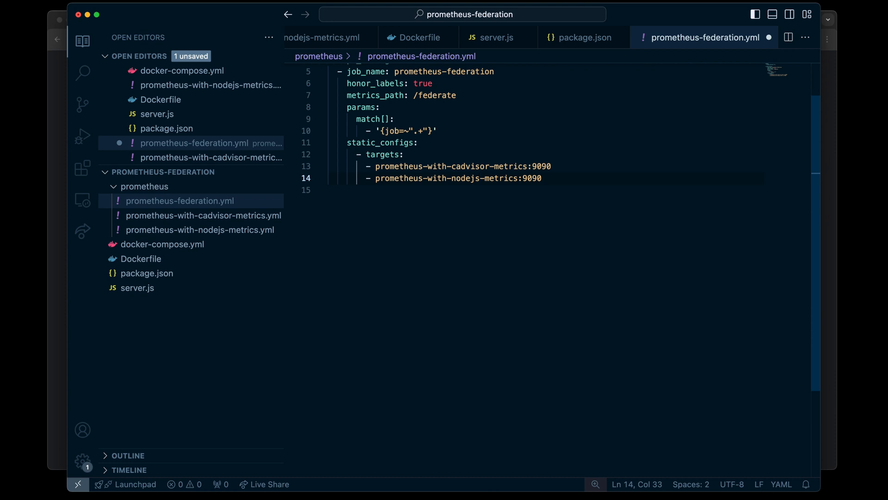
{"action": "left_click", "coordinate": [451, 167]}
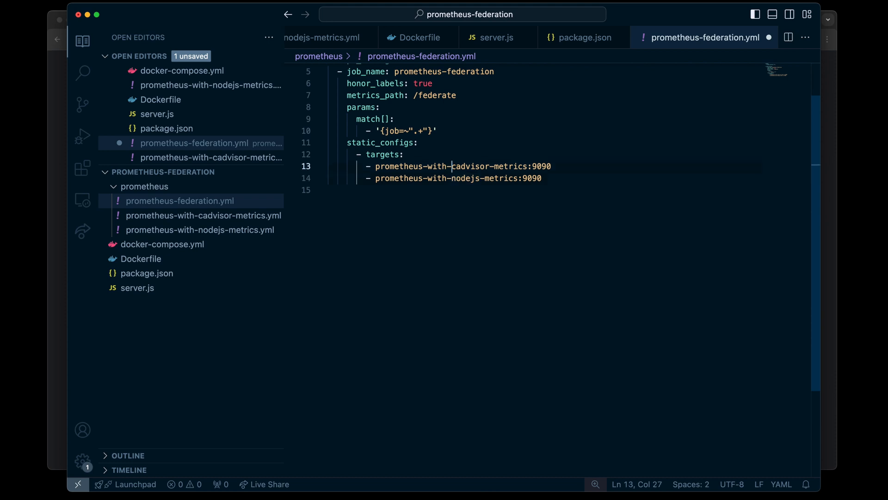
{"action": "type", "text": "'{job=~\".+\"}'"}
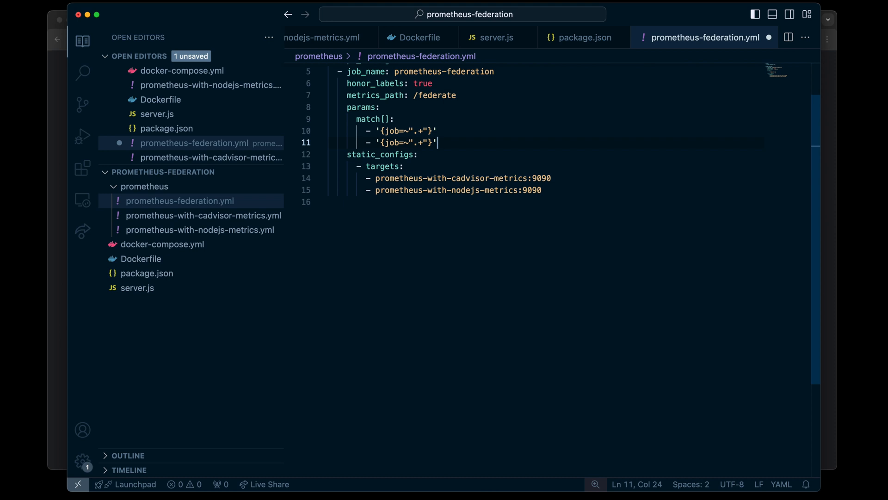
Change the second match[] selector to match on app instead of job.
{"action": "double_click", "coordinate": [393, 142]}
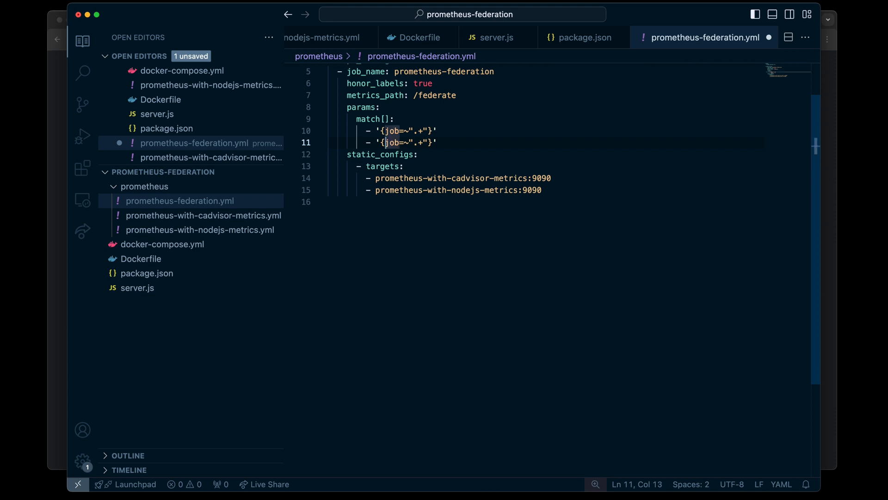
{"action": "type", "text": "app"}
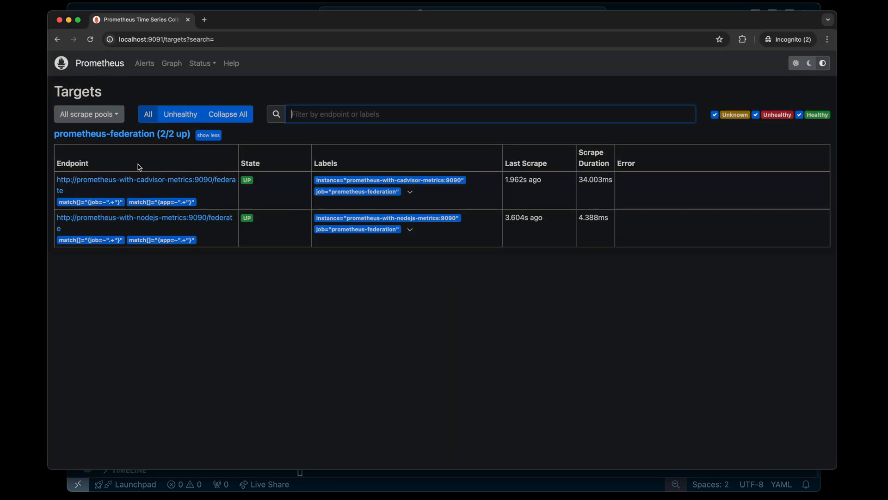
{"action": "mouse_move", "coordinate": [202, 192]}
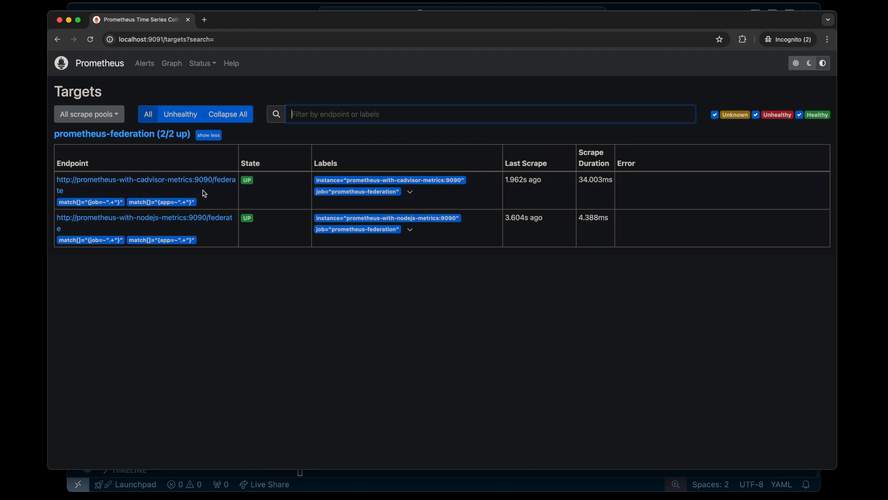
{"action": "mouse_move", "coordinate": [231, 225]}
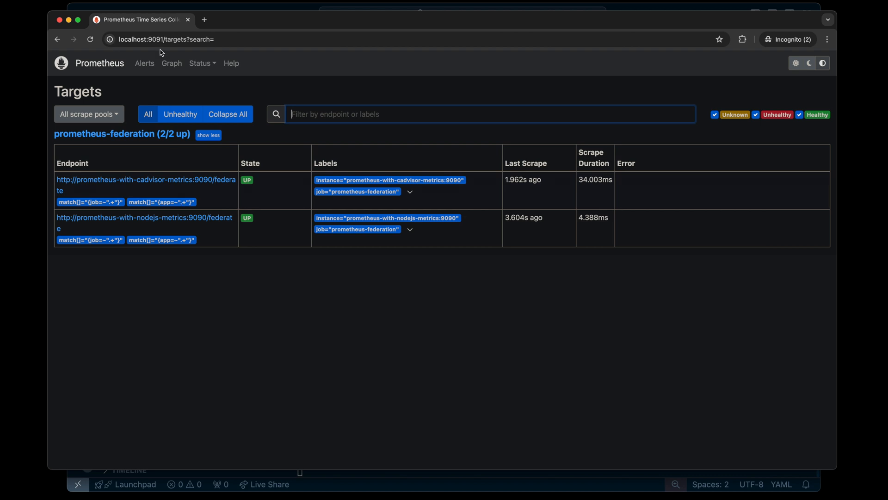
Query the up metric on the Prometheus Graph page to list all four scraped targets.
{"action": "left_click", "coordinate": [171, 63]}
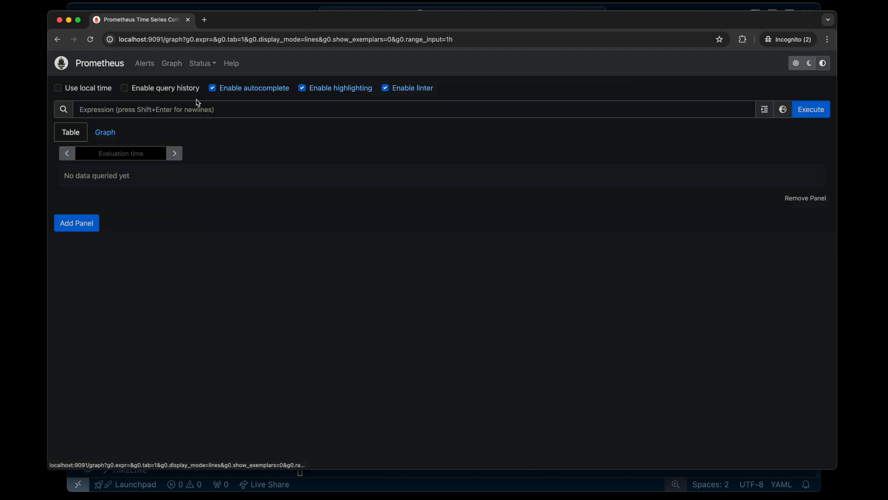
{"action": "type", "text": "up"}
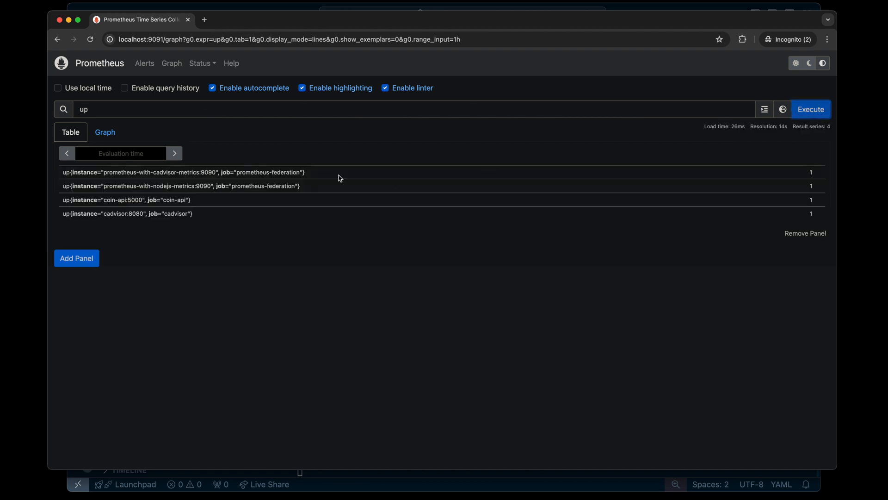
{"action": "mouse_move", "coordinate": [584, 182]}
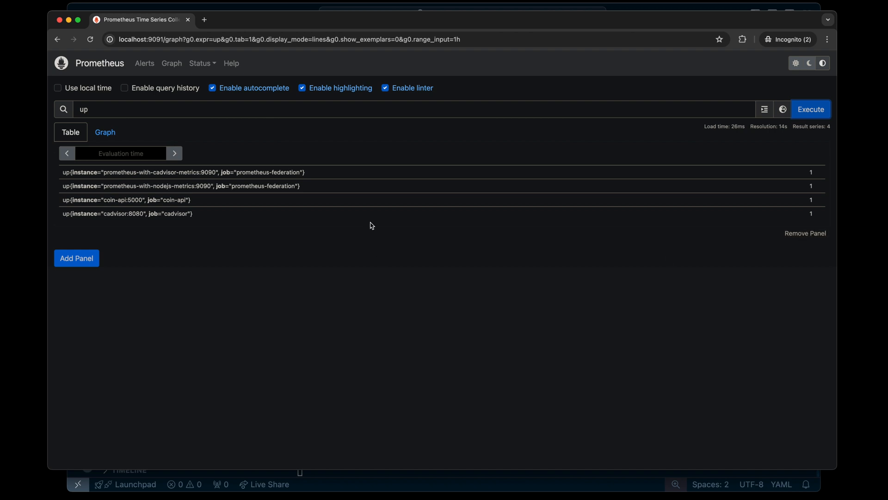
{"action": "mouse_move", "coordinate": [163, 217]}
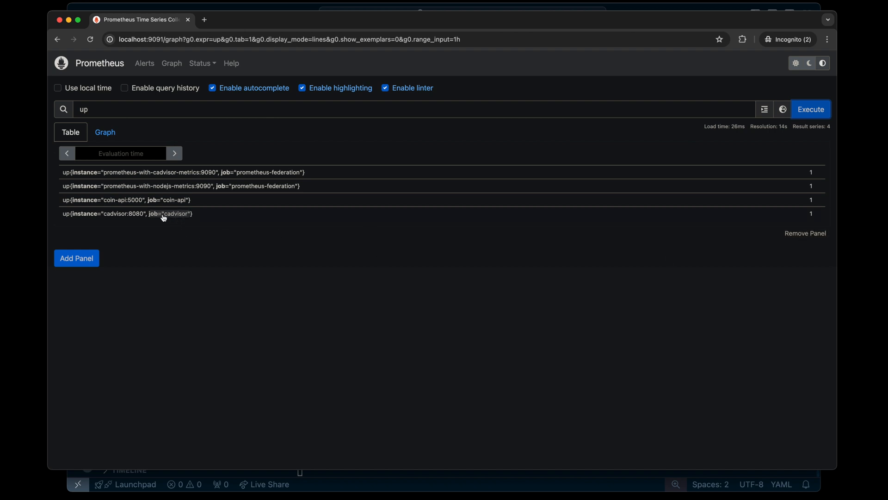
{"action": "mouse_move", "coordinate": [240, 220]}
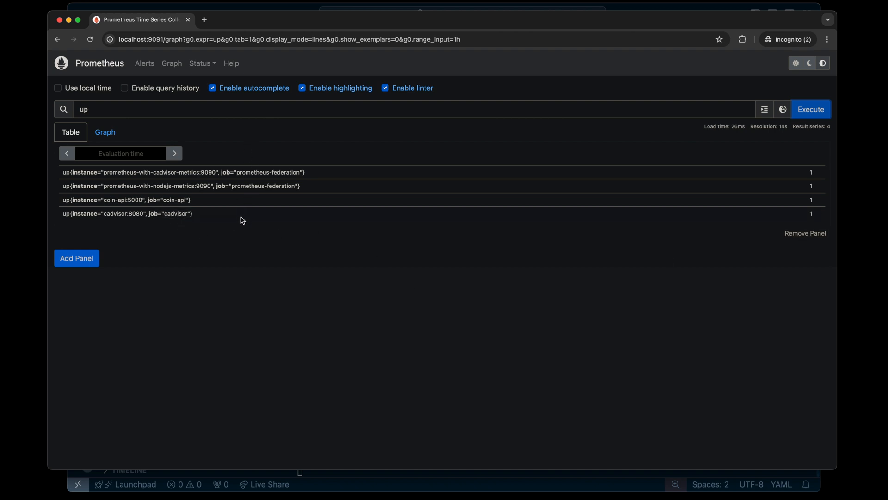
{"action": "mouse_move", "coordinate": [215, 168]}
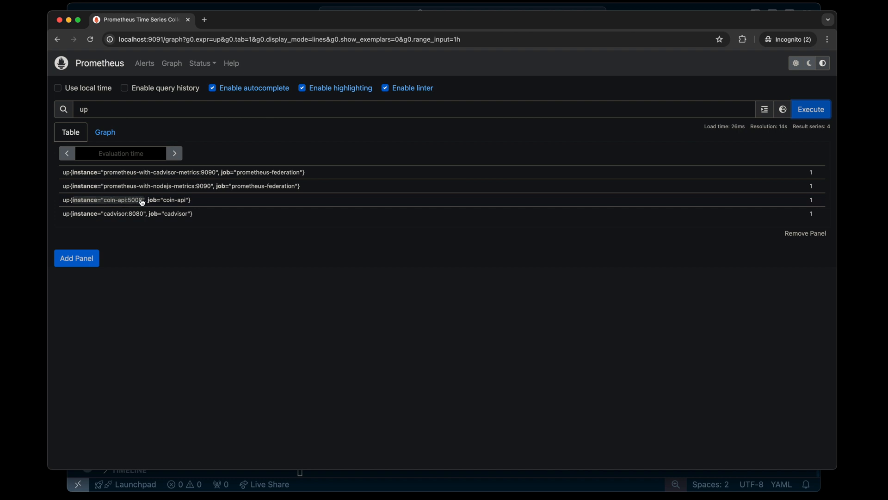
{"action": "mouse_move", "coordinate": [145, 115]}
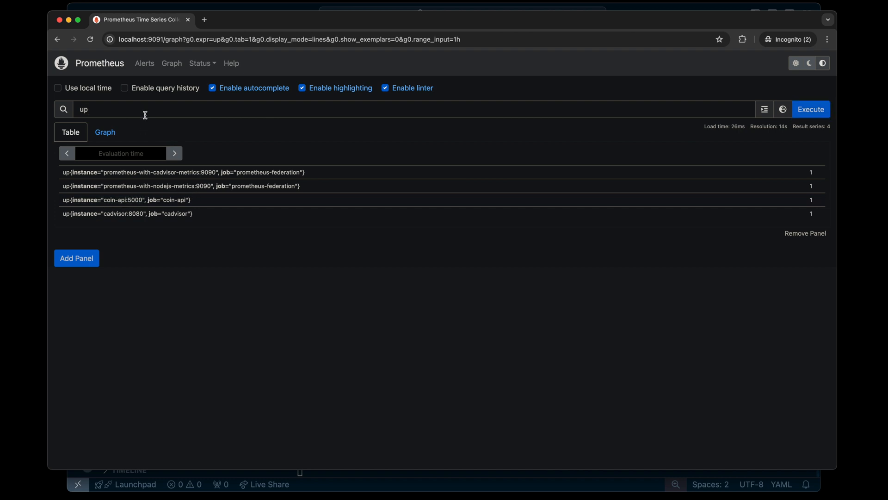
{"action": "mouse_move", "coordinate": [166, 135]}
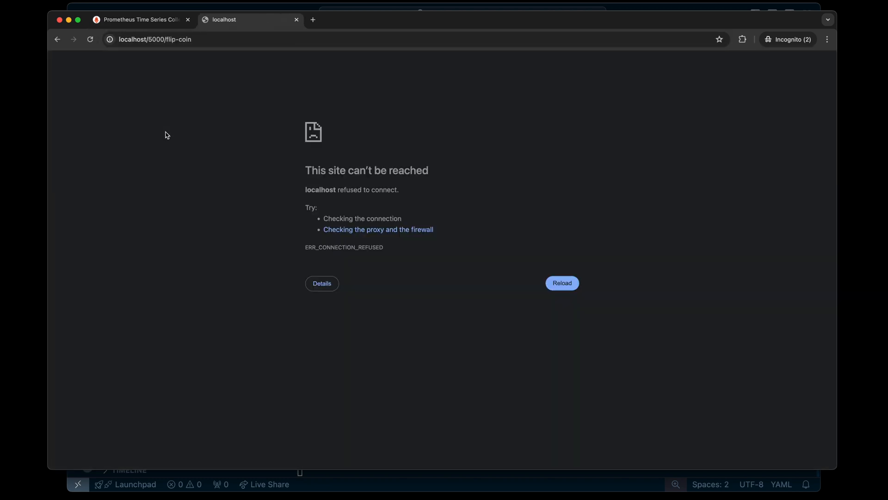
Reload localhost:5000/flip-coin until it returns a result, then go back to the Prometheus tab.
{"action": "double_click", "coordinate": [142, 38]}
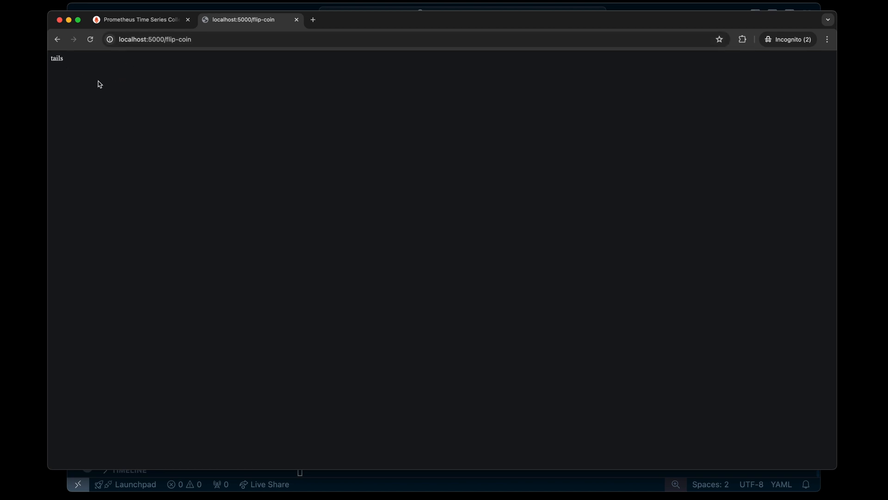
{"action": "left_click", "coordinate": [140, 19]}
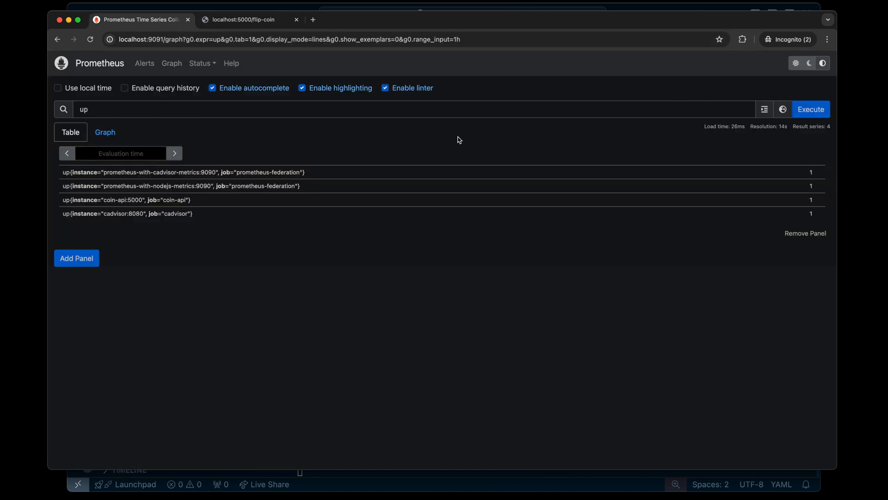
Run a flip_count query in Prometheus and show its results as a graph.
{"action": "type", "text": "flip_count"}
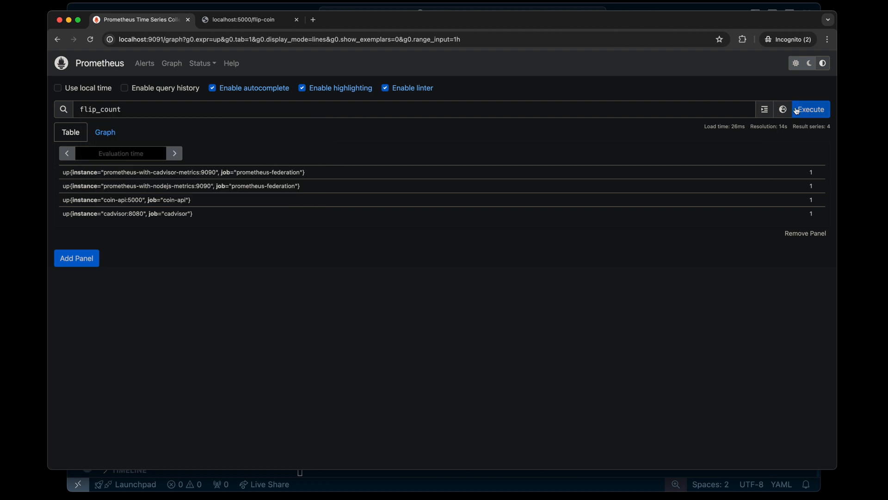
{"action": "left_click", "coordinate": [809, 108]}
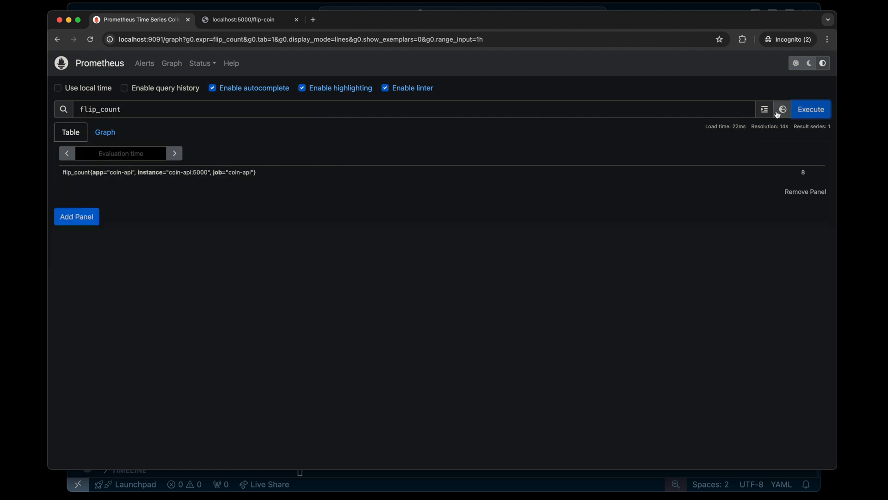
{"action": "left_click", "coordinate": [105, 131]}
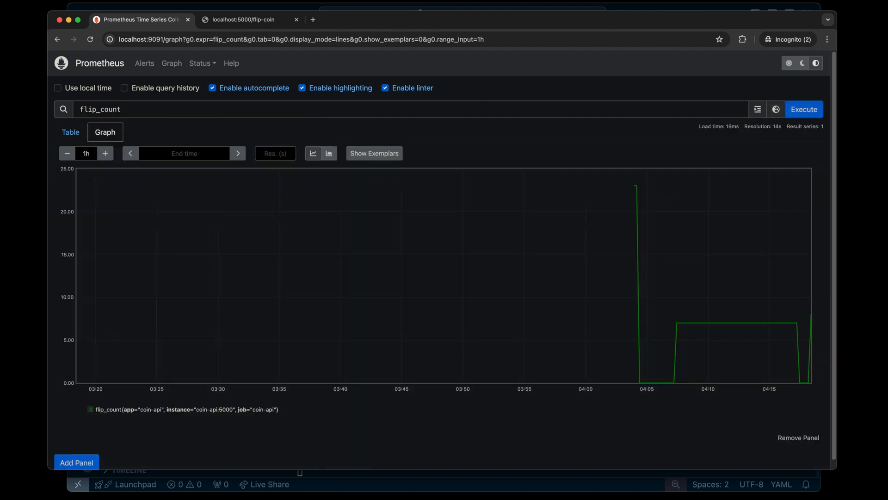
{"action": "mouse_move", "coordinate": [804, 169]}
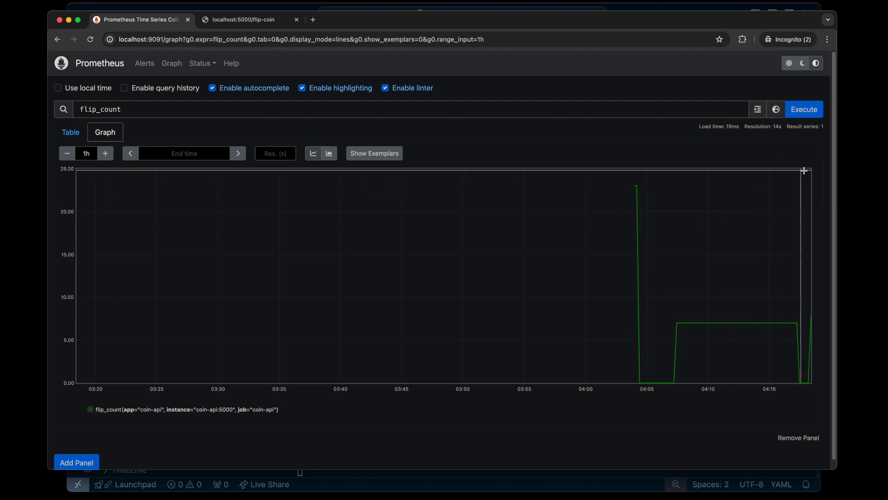
Flip more coins at localhost:5000/flip-coin and watch flip_count climb to 29, then reach the Status menu.
{"action": "left_click", "coordinate": [245, 19]}
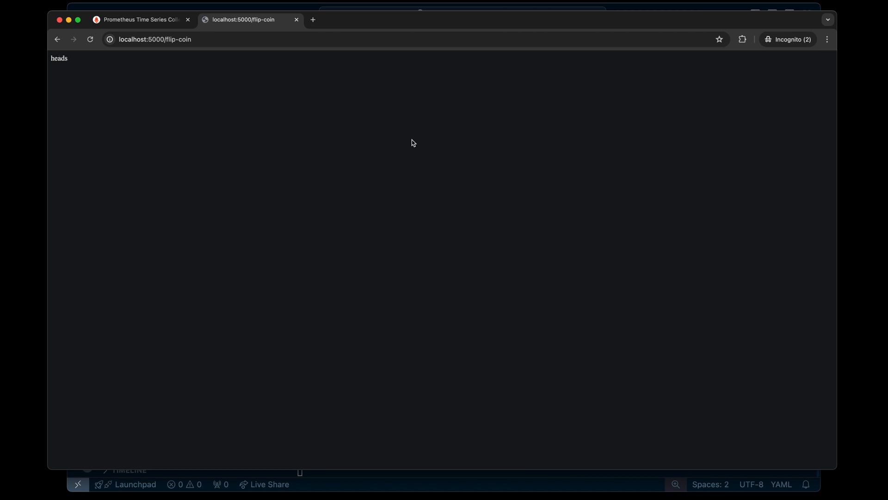
{"action": "left_click", "coordinate": [139, 19]}
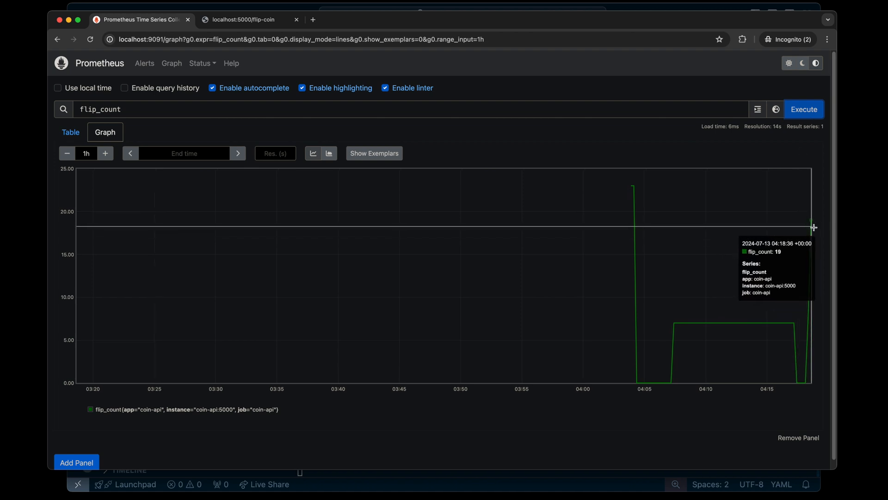
{"action": "left_click", "coordinate": [242, 19]}
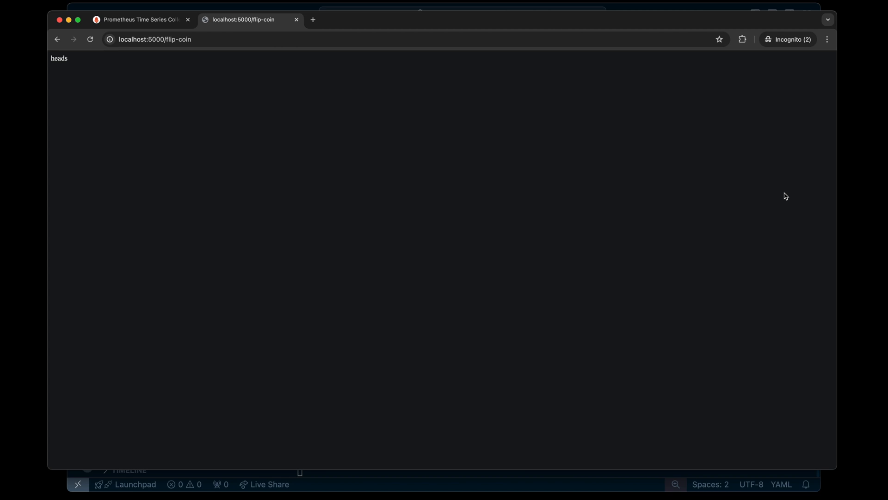
{"action": "left_click", "coordinate": [141, 19]}
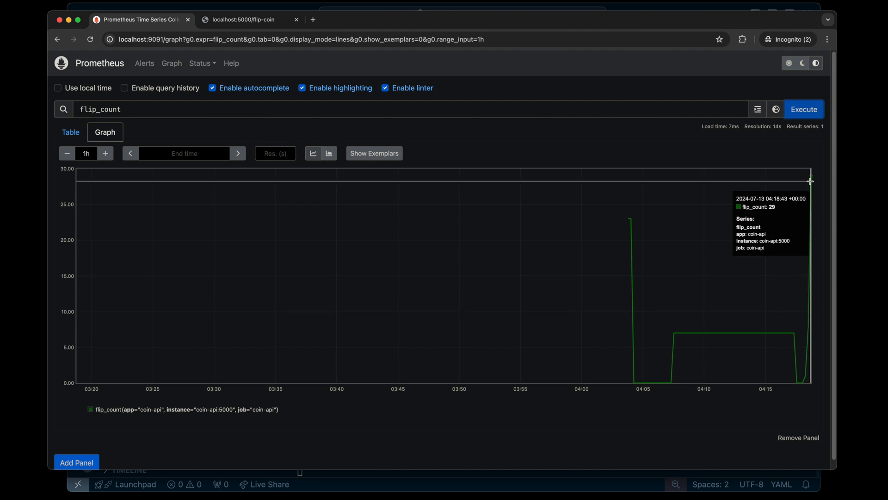
{"action": "left_click", "coordinate": [202, 63]}
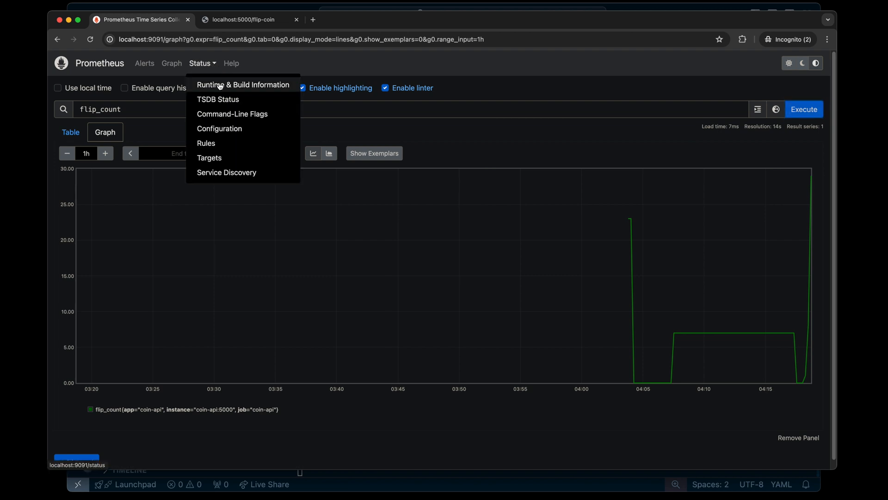
{"action": "mouse_move", "coordinate": [209, 157]}
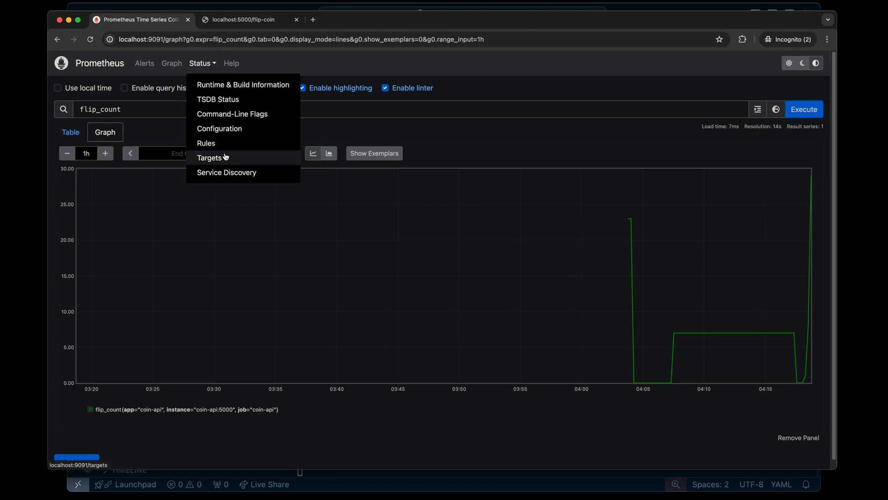